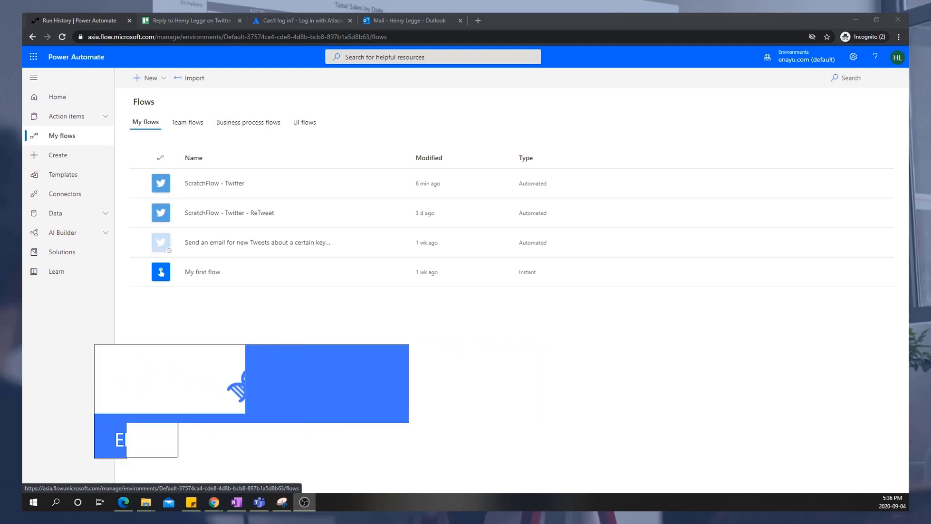
mouse_move(297, 272)
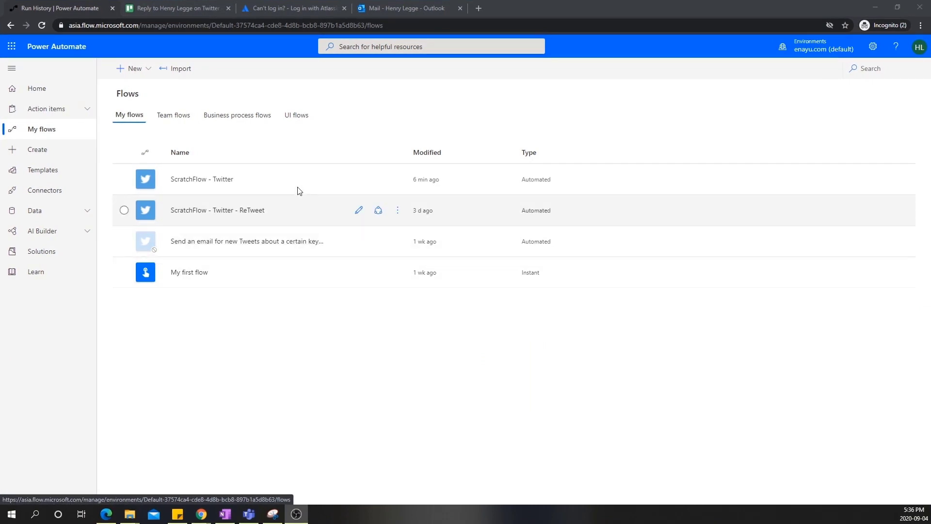
mouse_move(62, 146)
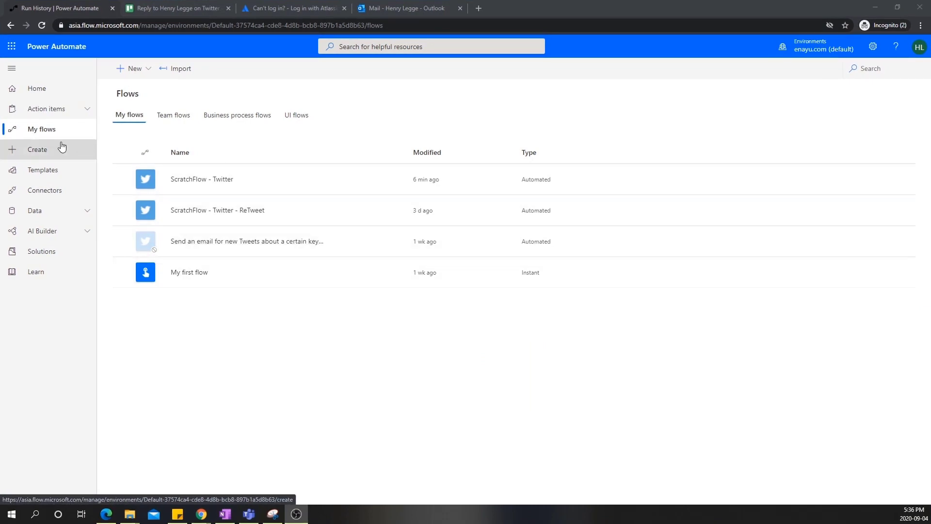
mouse_move(217, 209)
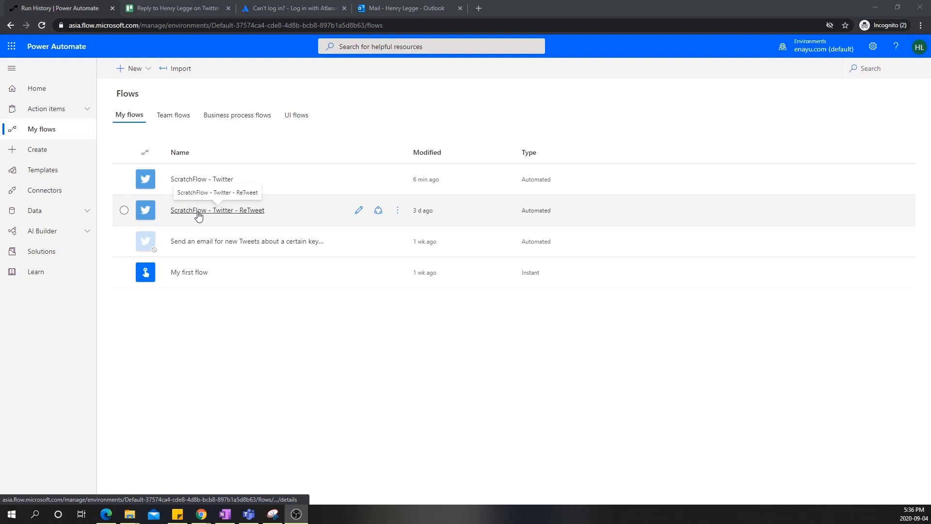
Go to the Create page from the left navigation pane.
click(37, 150)
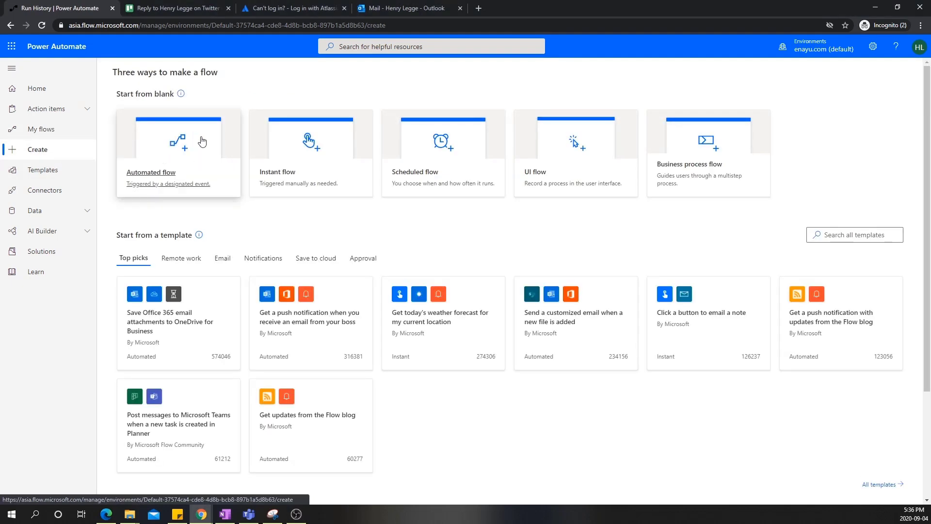
mouse_move(310, 140)
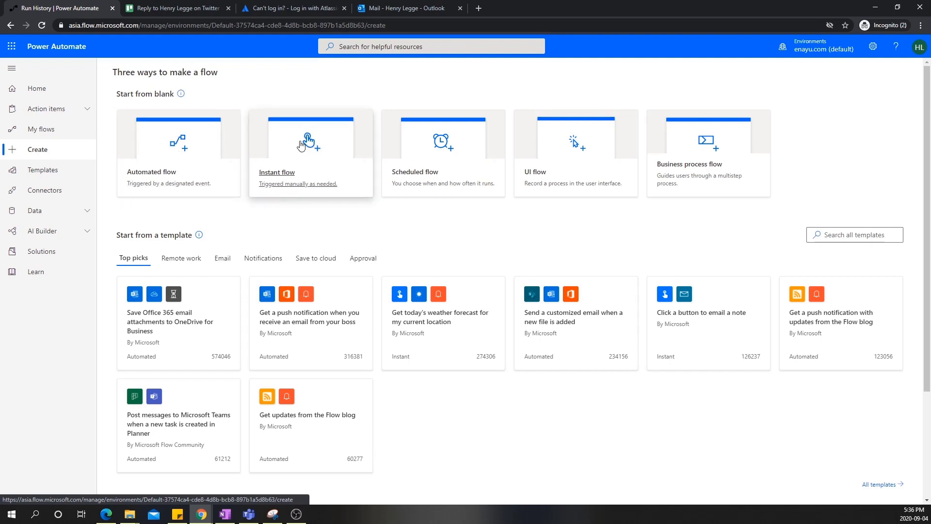
mouse_move(432, 148)
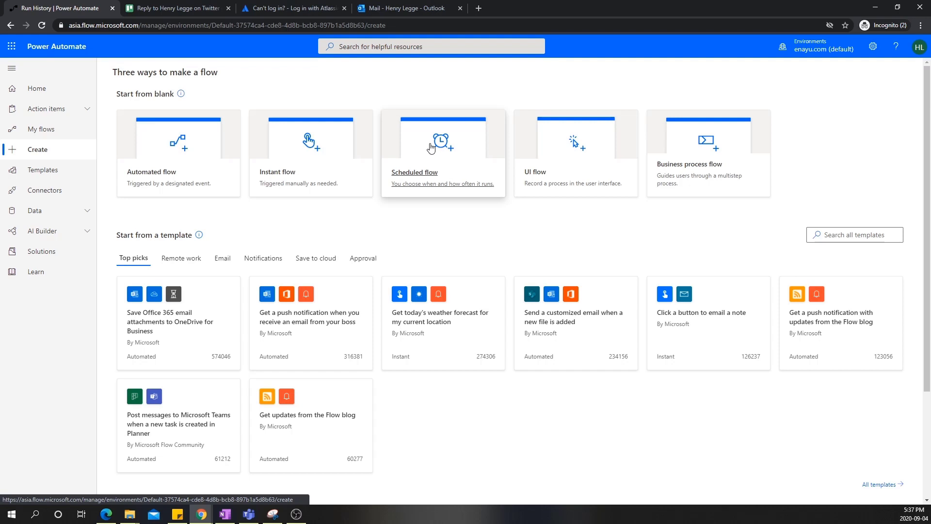
Start a new Scheduled cloud flow from the blank-flow tiles.
click(442, 147)
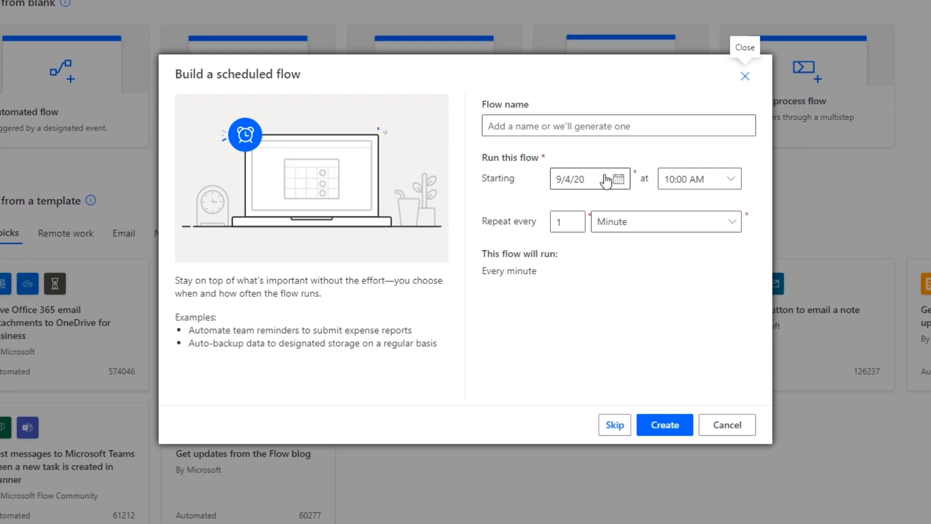
mouse_move(609, 238)
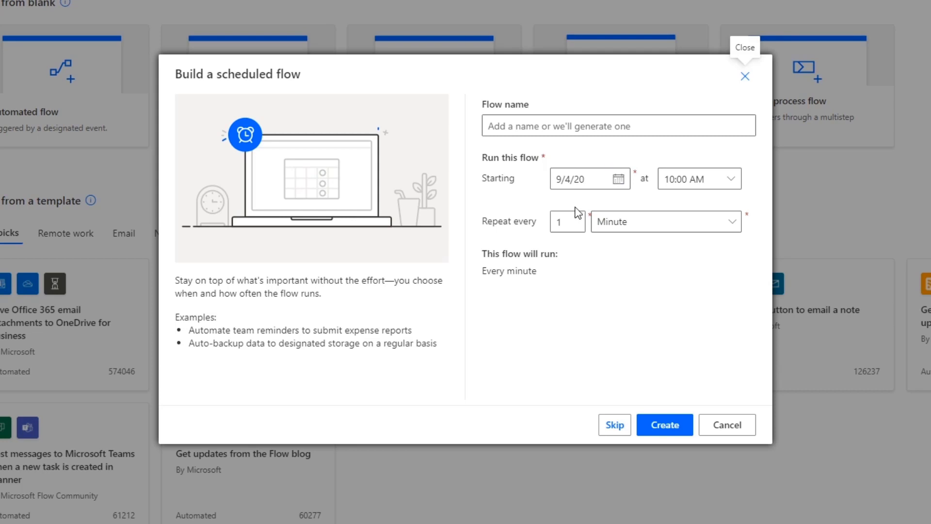
mouse_move(633, 285)
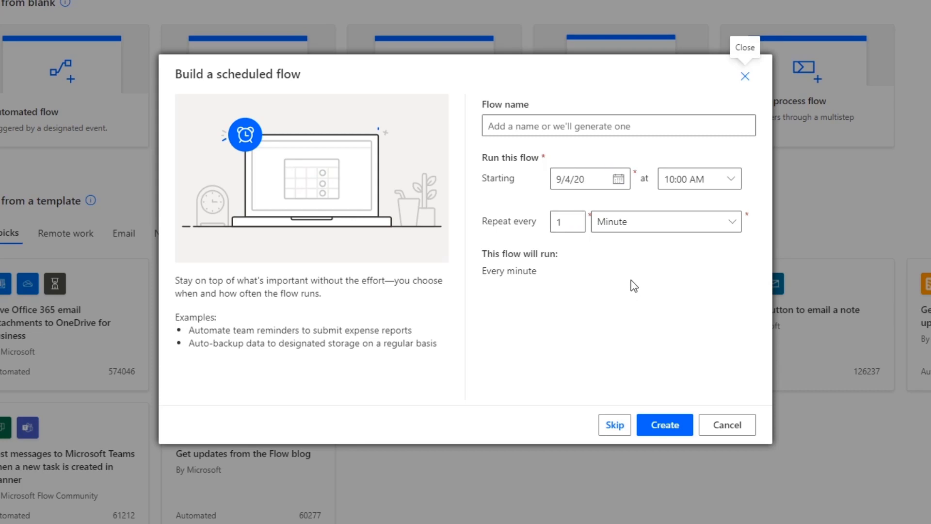
mouse_move(556, 201)
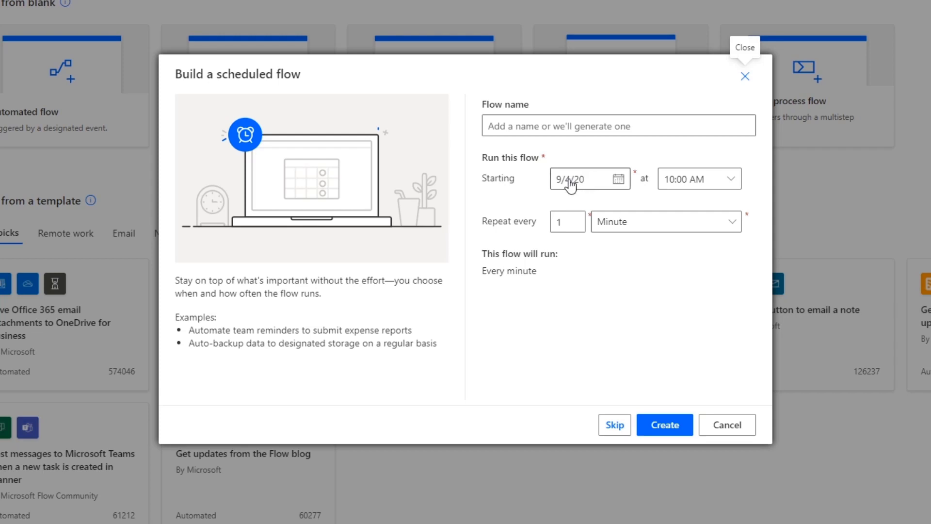
mouse_move(620, 274)
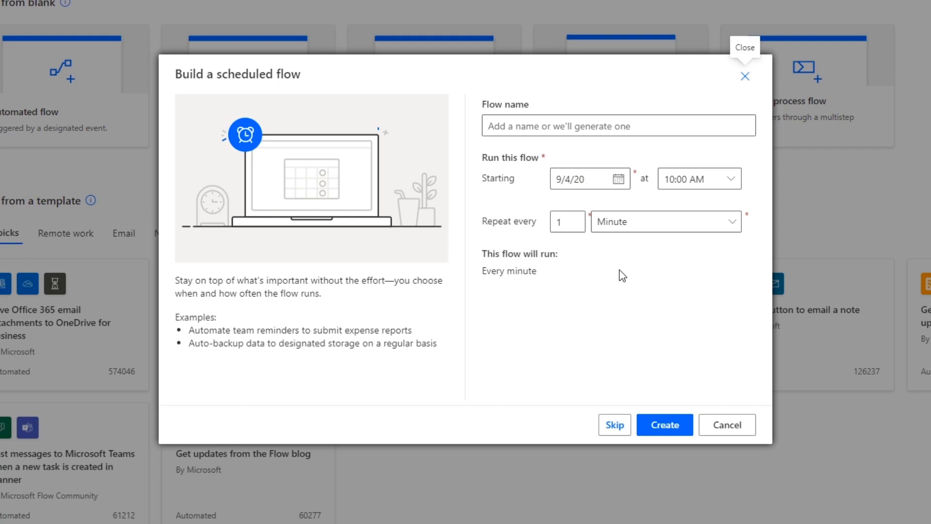
mouse_move(620, 282)
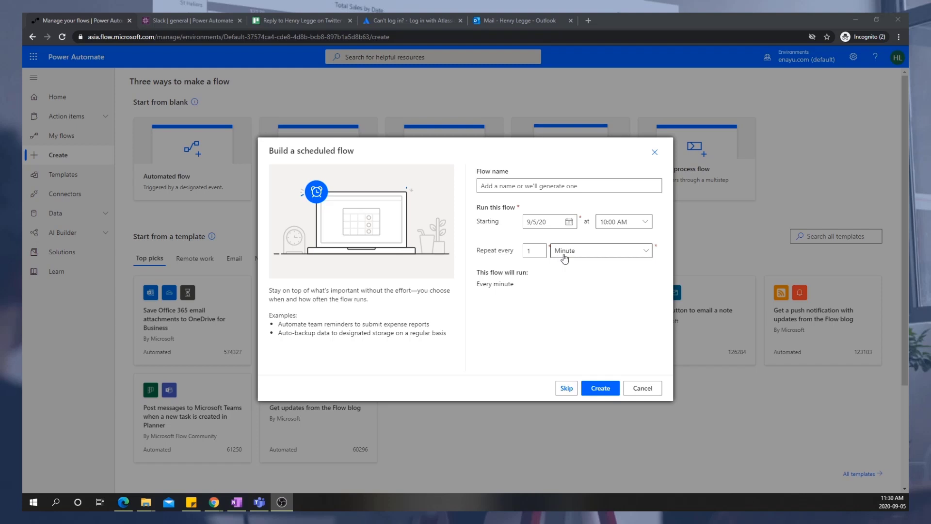
Set Repeat every to 1 Month and create the scheduled flow.
click(597, 250)
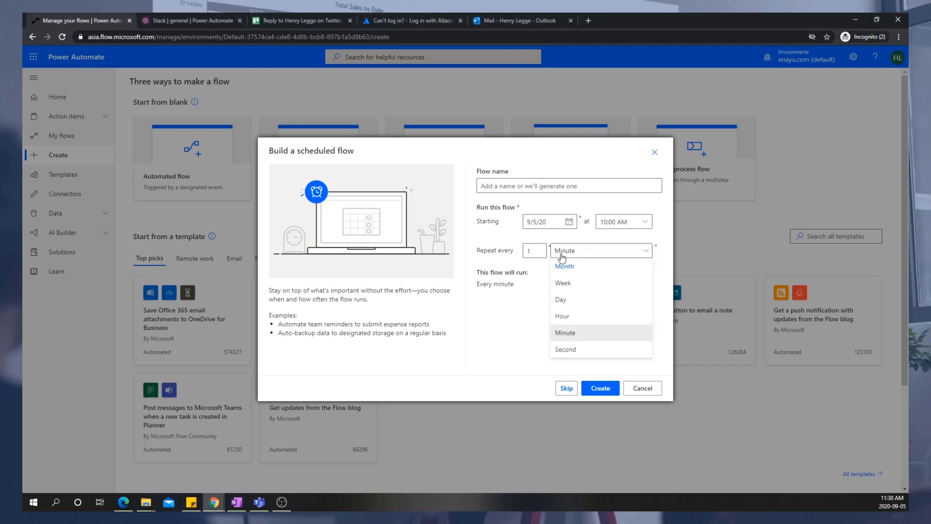
click(563, 265)
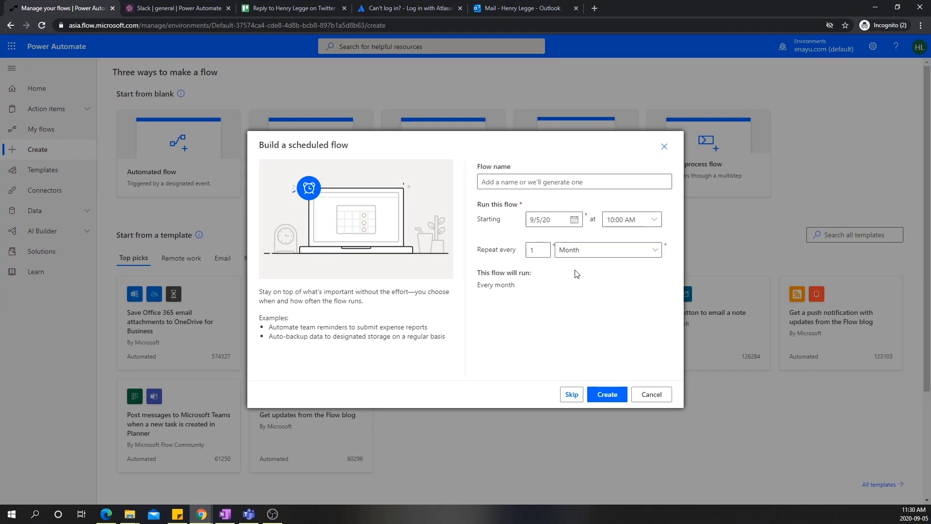
mouse_move(321, 142)
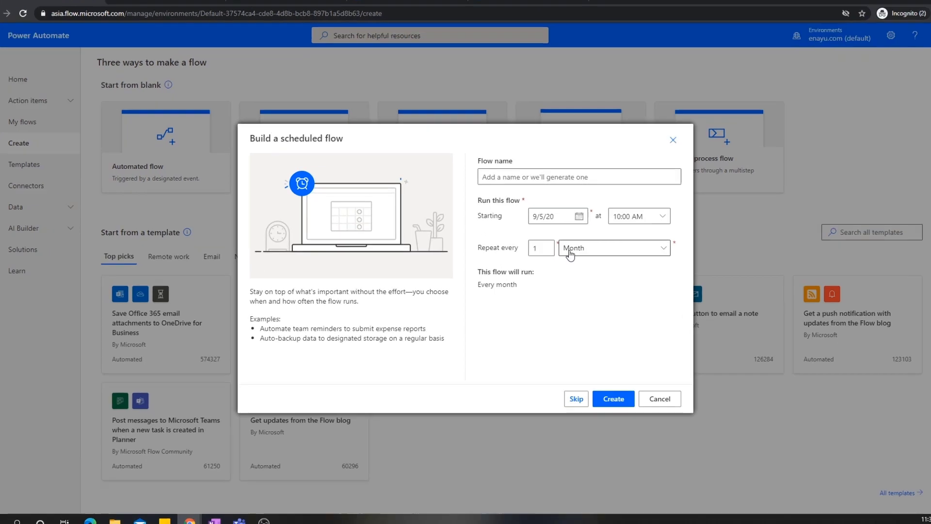
click(612, 247)
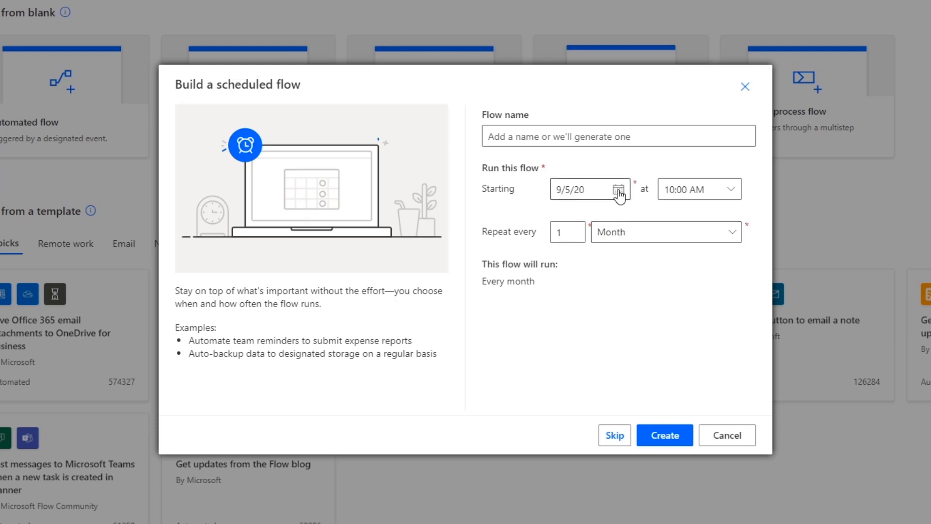
mouse_move(585, 383)
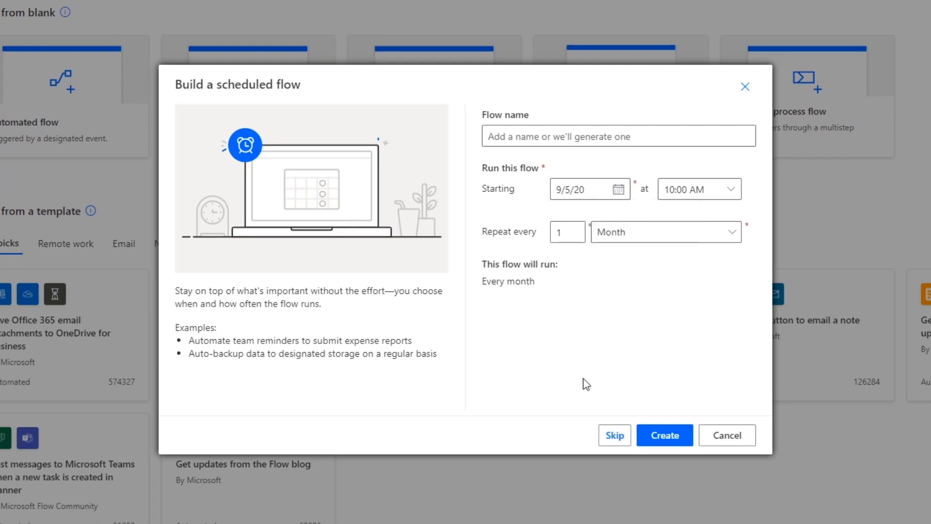
click(614, 435)
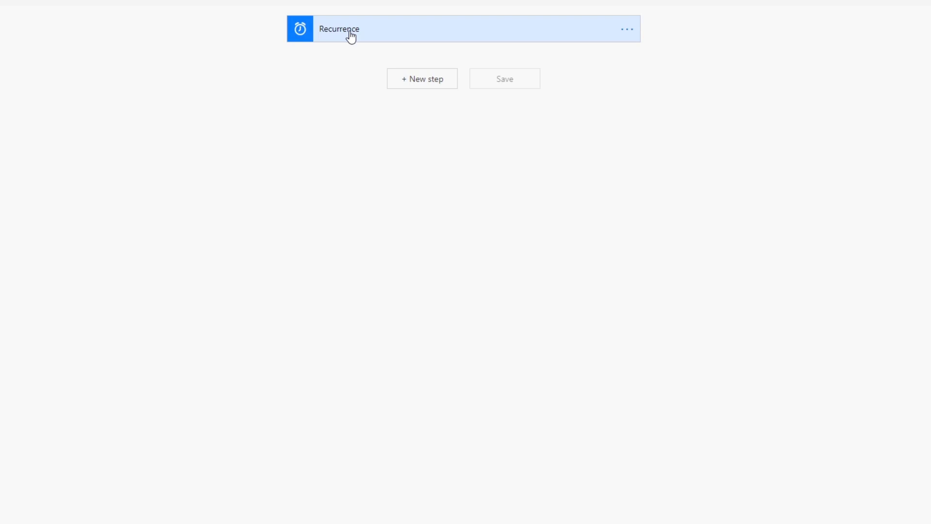
mouse_move(349, 38)
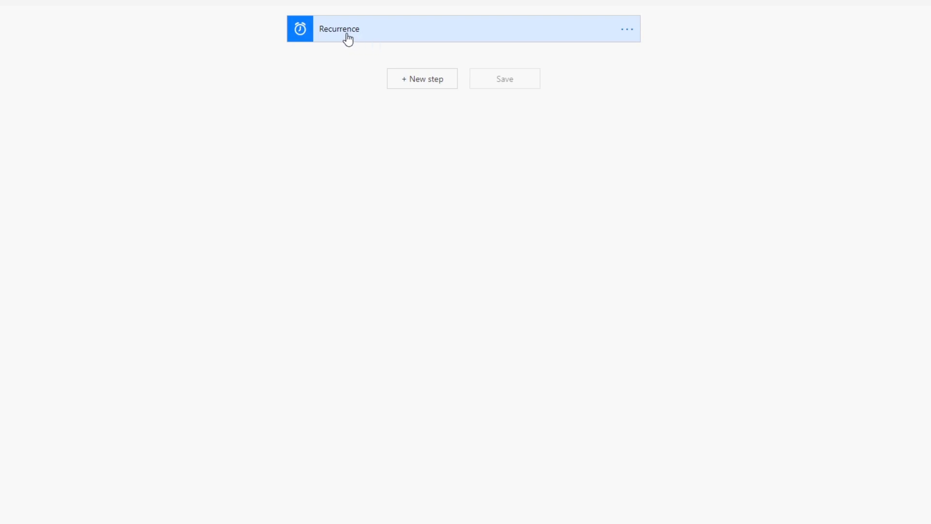
mouse_move(414, 87)
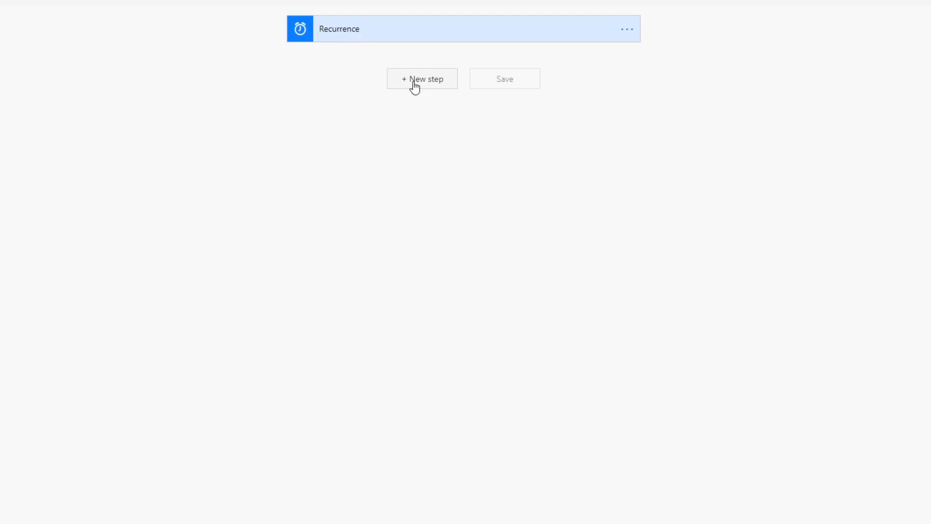
mouse_move(349, 31)
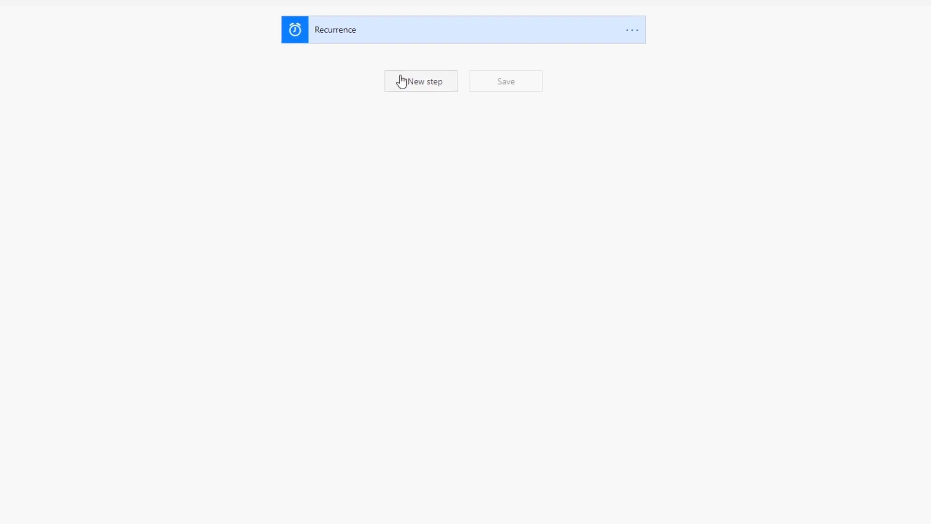
Add a new step and choose the Built-in Schedule connector's Recurrence trigger.
click(419, 81)
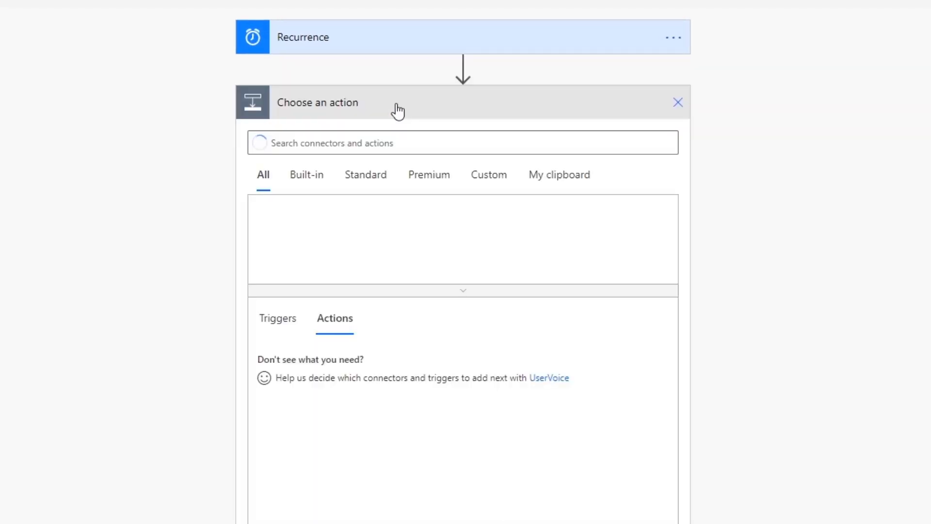
click(306, 174)
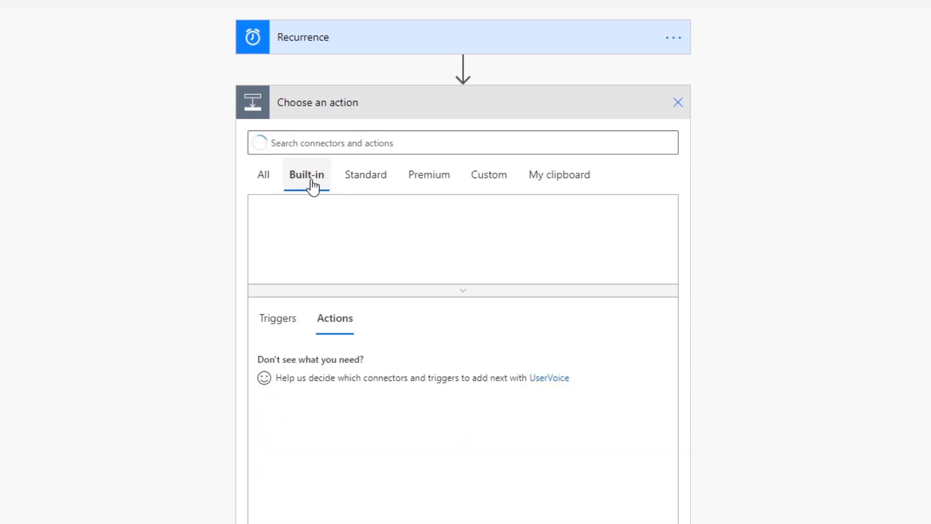
click(306, 173)
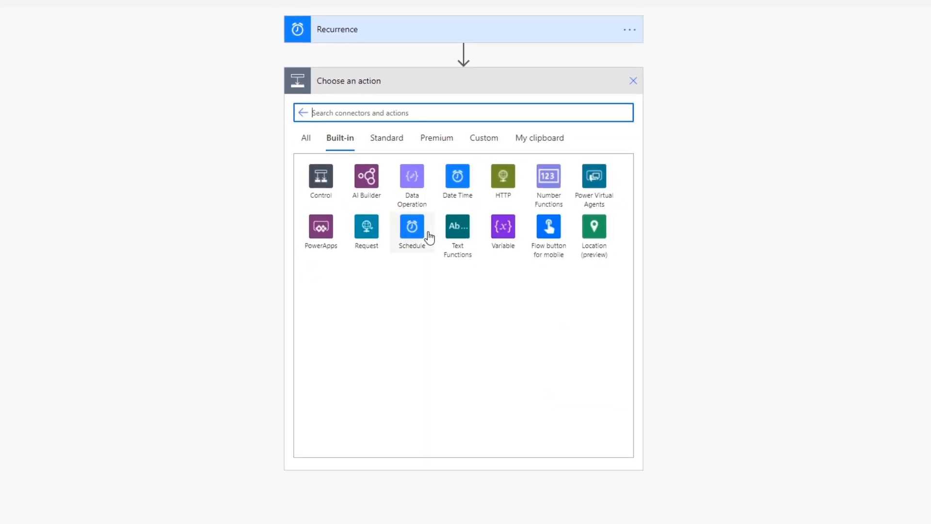
mouse_move(412, 229)
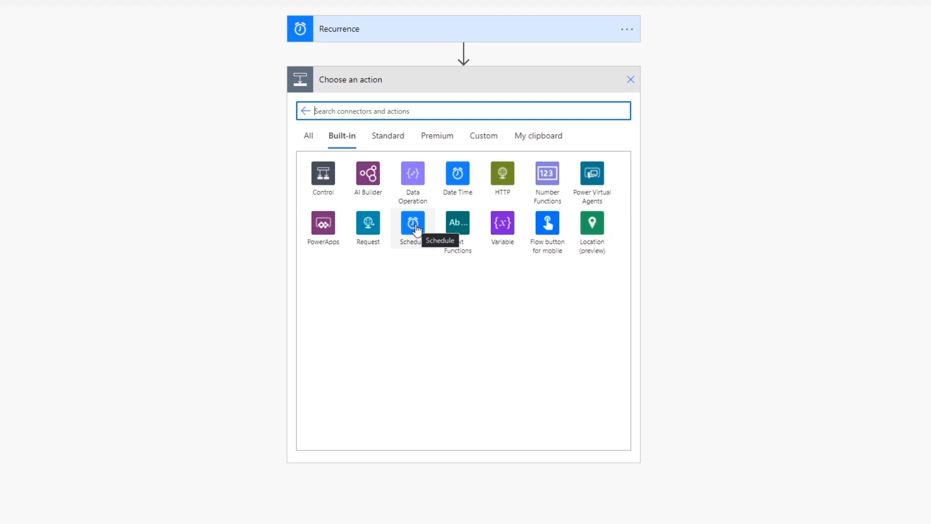
click(412, 226)
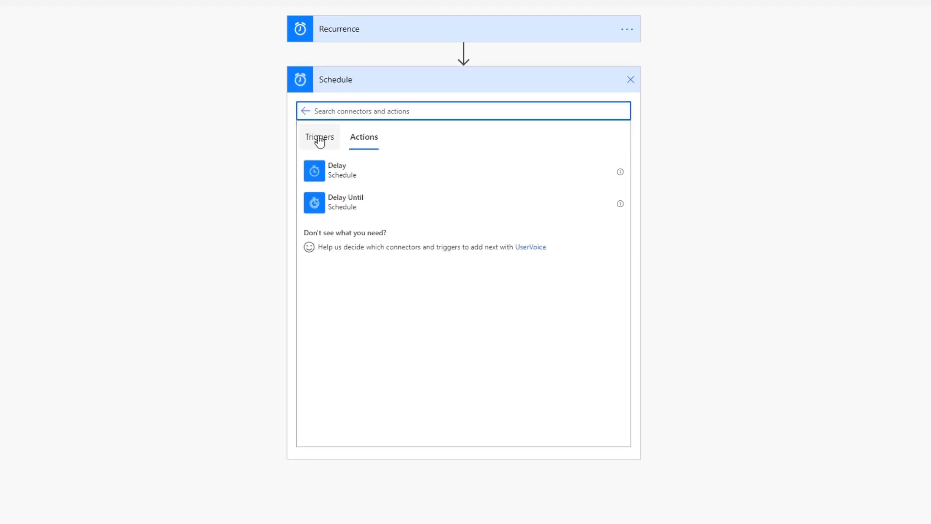
click(319, 136)
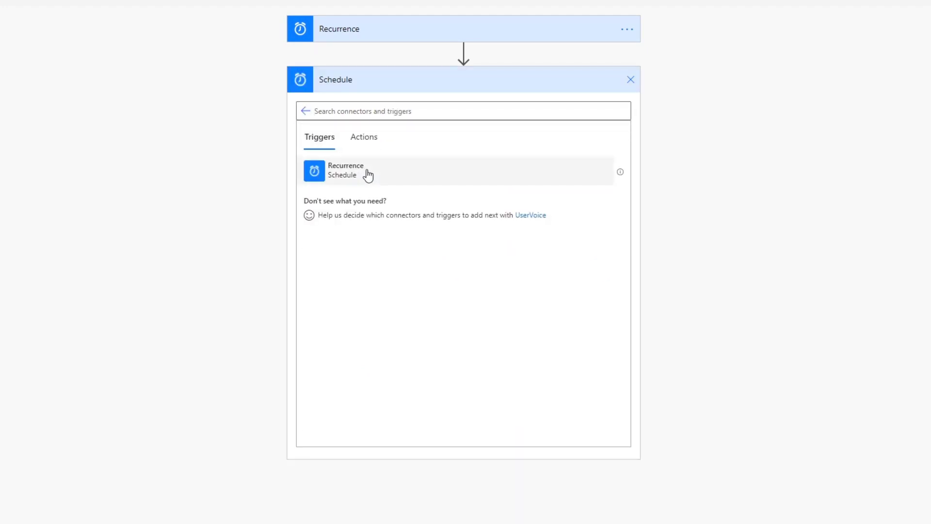
mouse_move(372, 173)
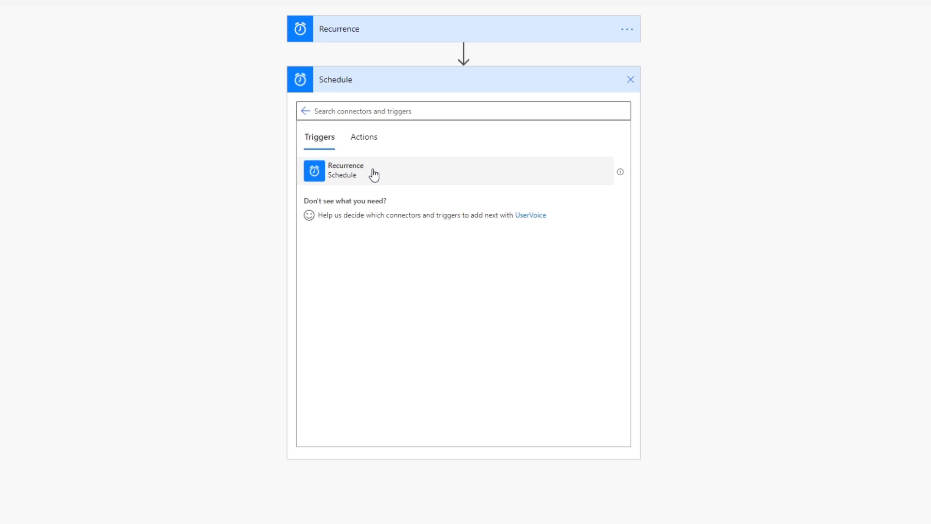
mouse_move(387, 37)
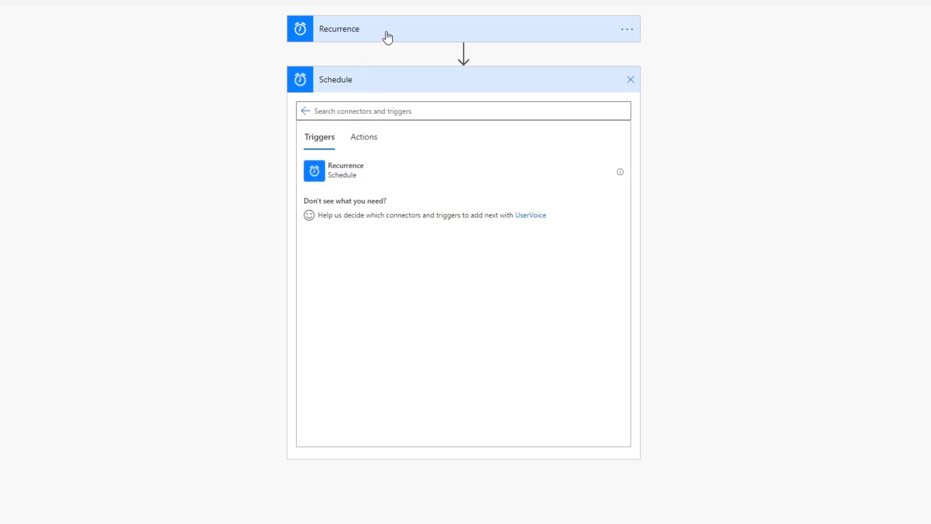
mouse_move(396, 67)
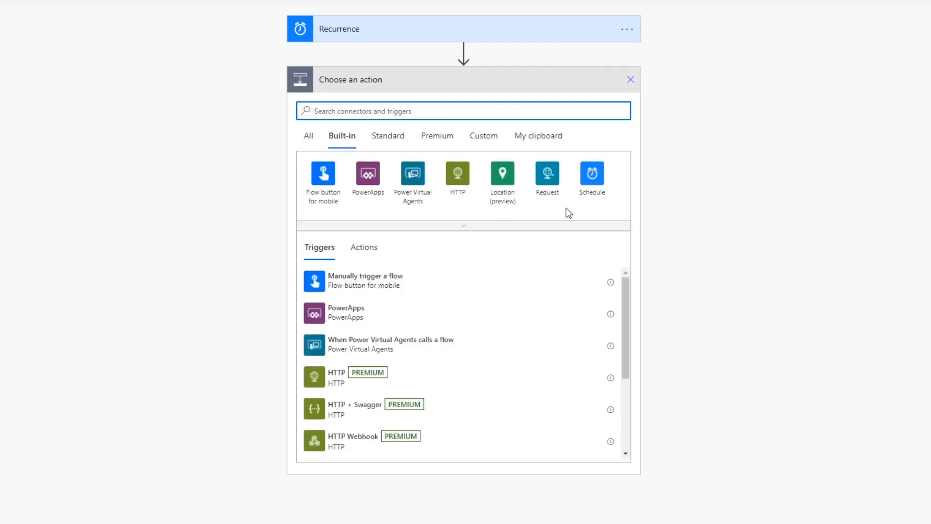
click(591, 177)
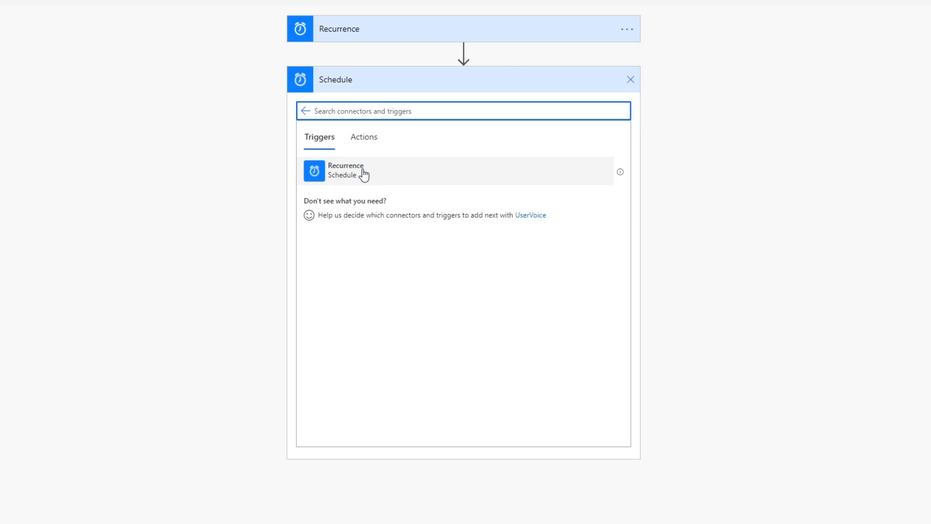
click(629, 79)
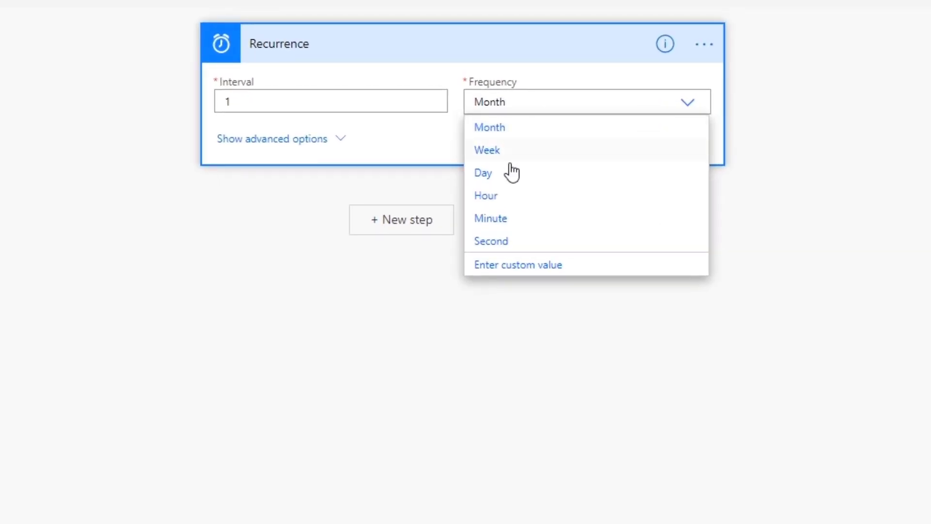
mouse_move(287, 148)
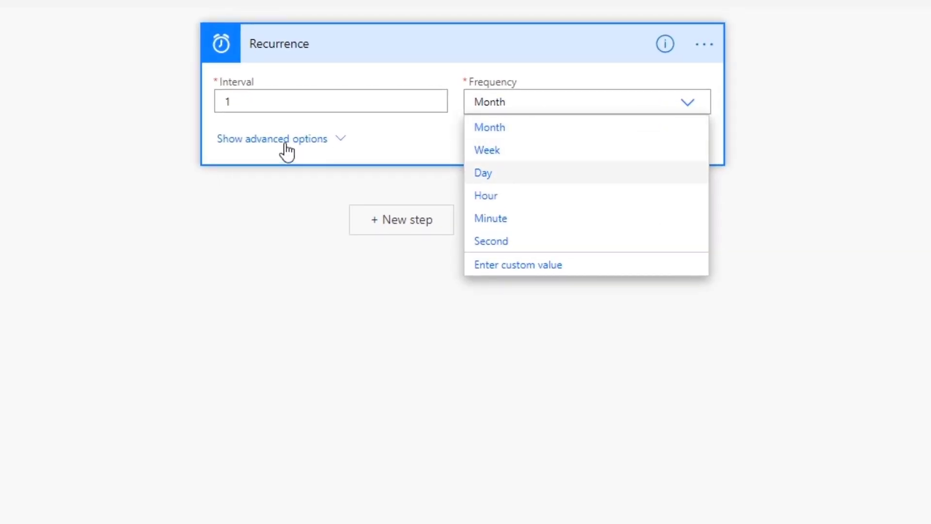
Reveal and then hide the Recurrence advanced options, keeping interval 1 Month.
click(271, 139)
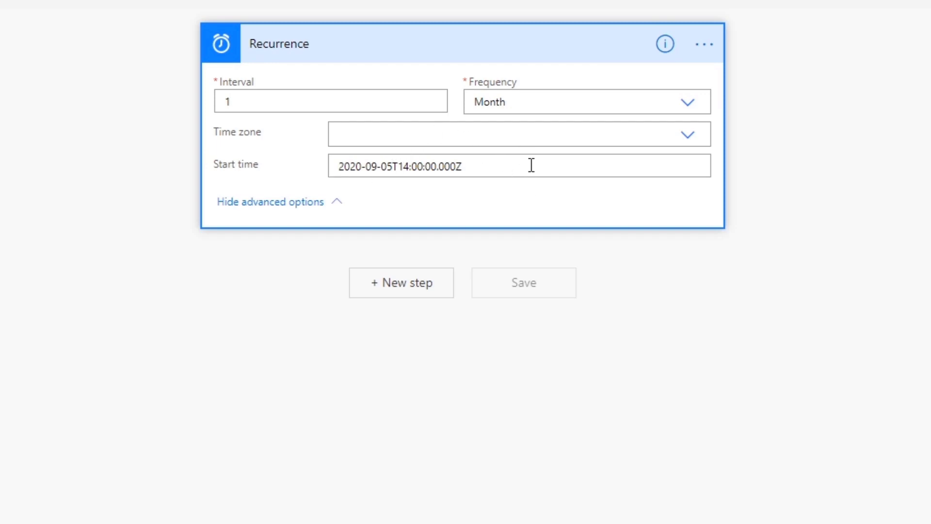
mouse_move(533, 160)
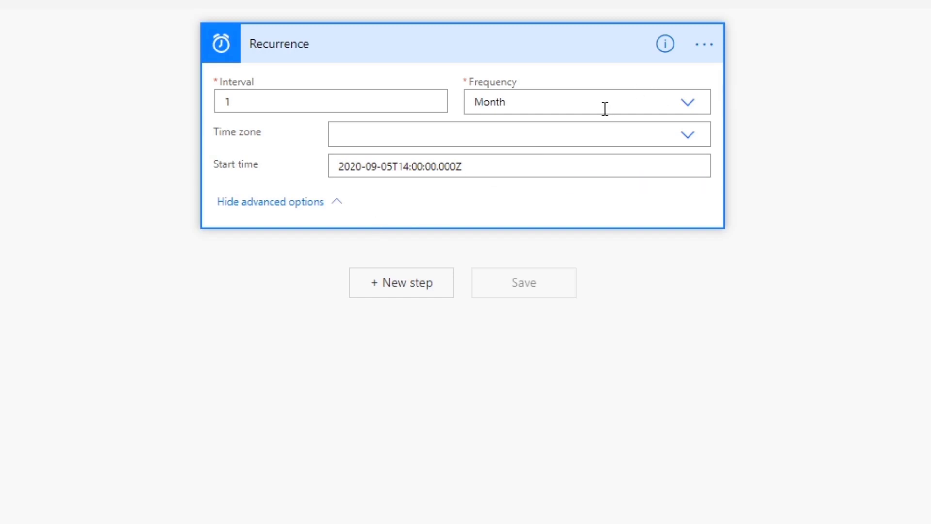
mouse_move(463, 118)
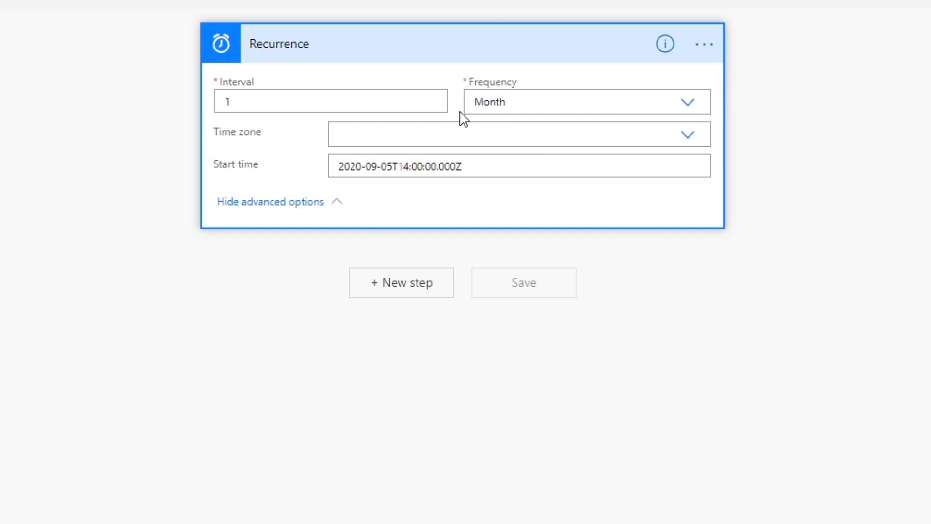
click(270, 202)
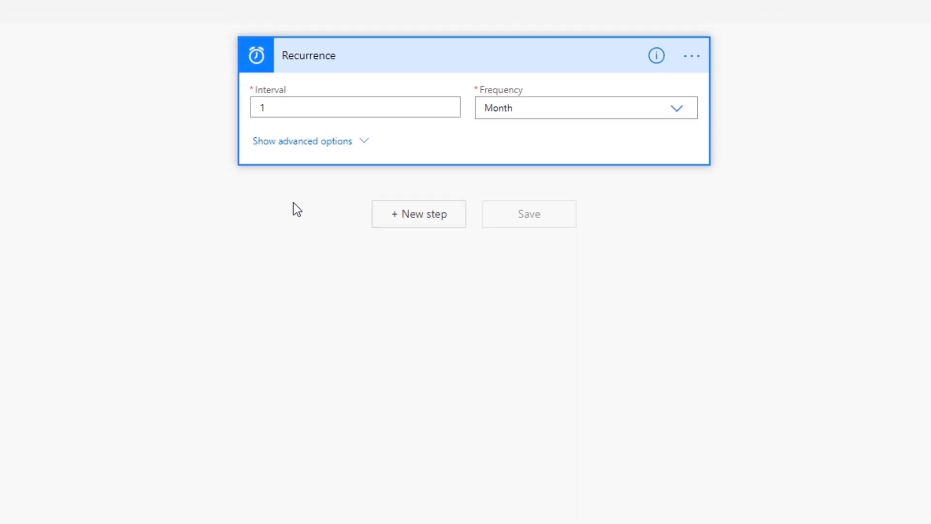
Check the #tutorial channel in Slack and return to the flow editor.
click(178, 8)
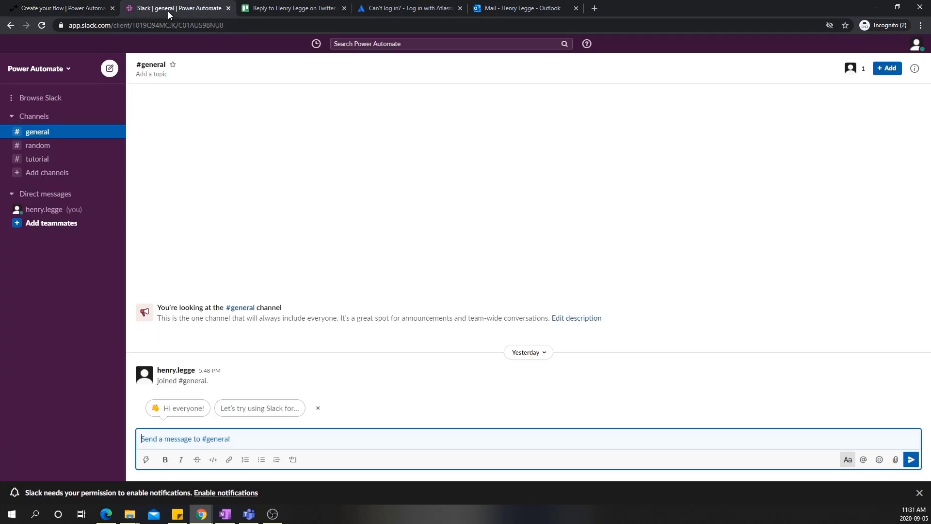
mouse_move(224, 186)
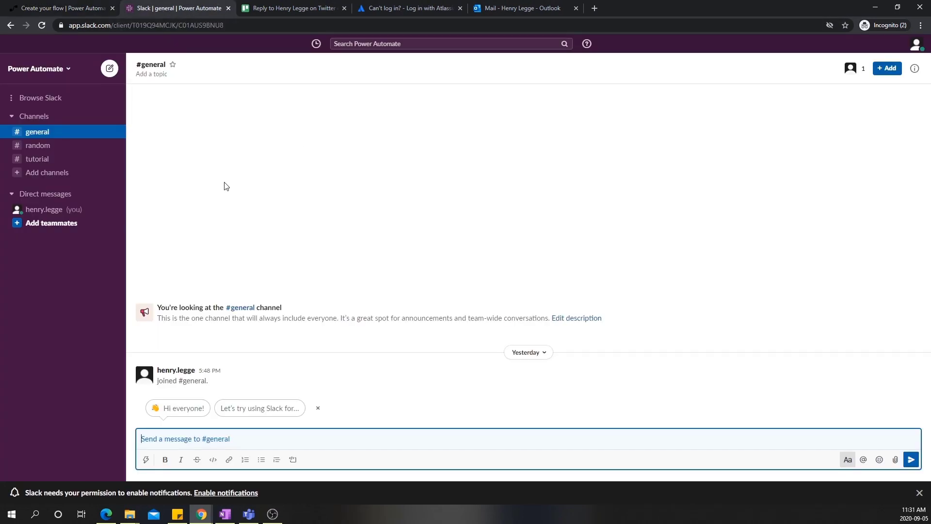
mouse_move(182, 123)
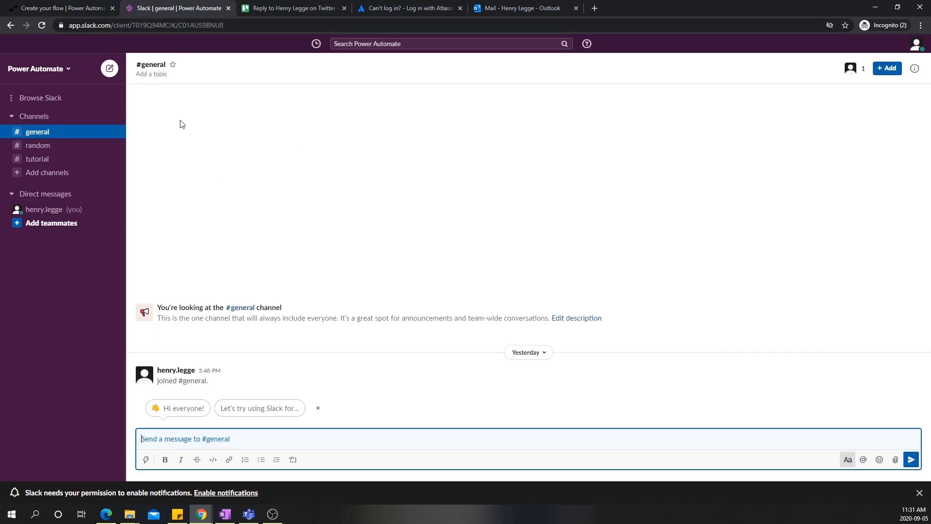
mouse_move(266, 263)
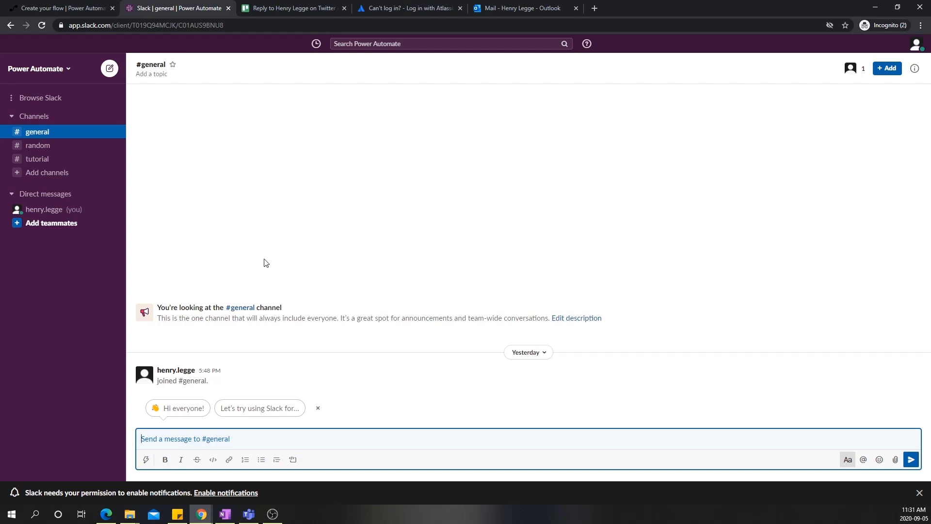
mouse_move(38, 147)
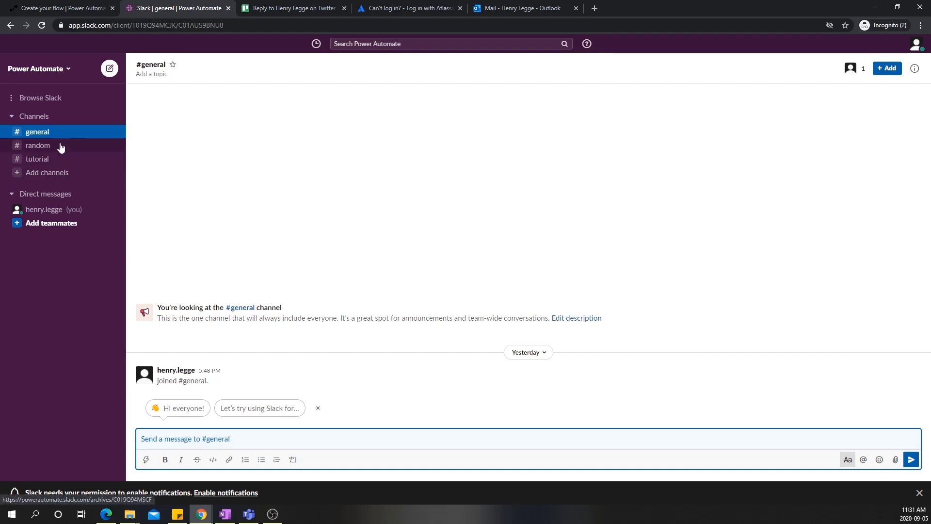
mouse_move(59, 162)
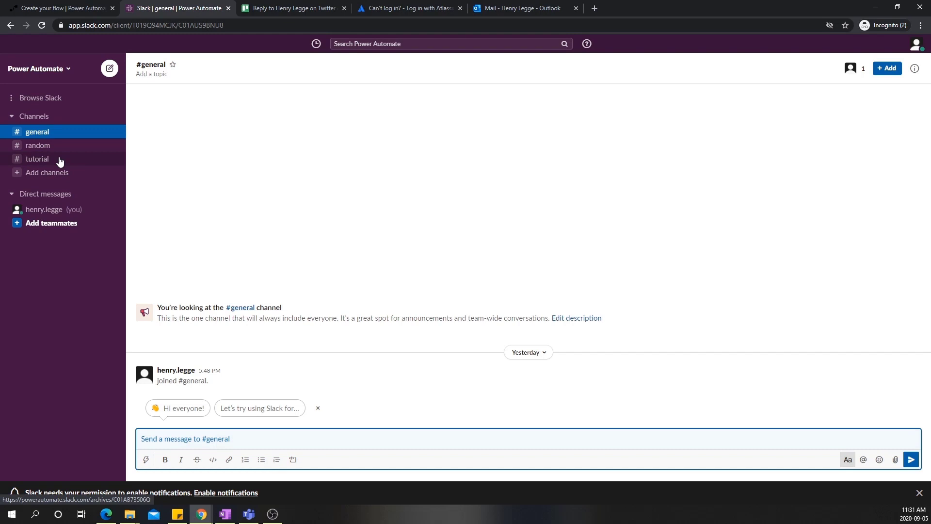
click(37, 158)
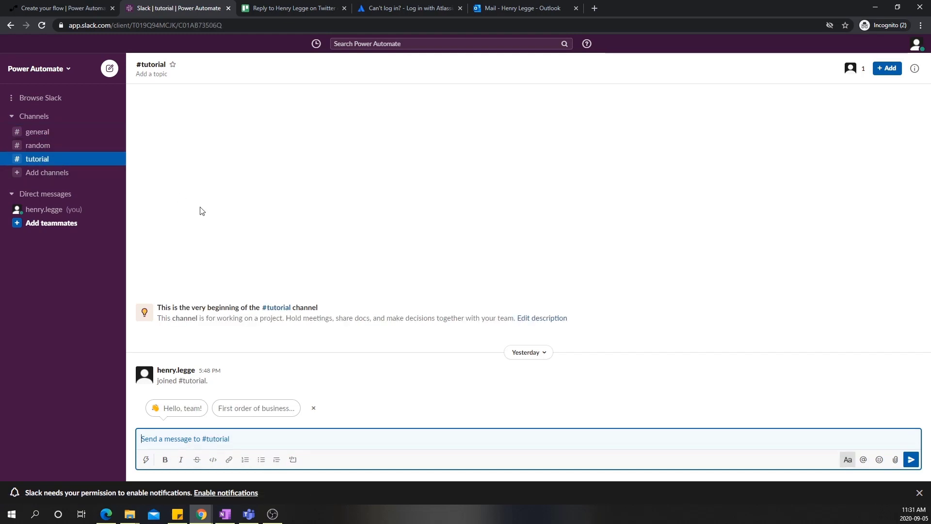
mouse_move(213, 232)
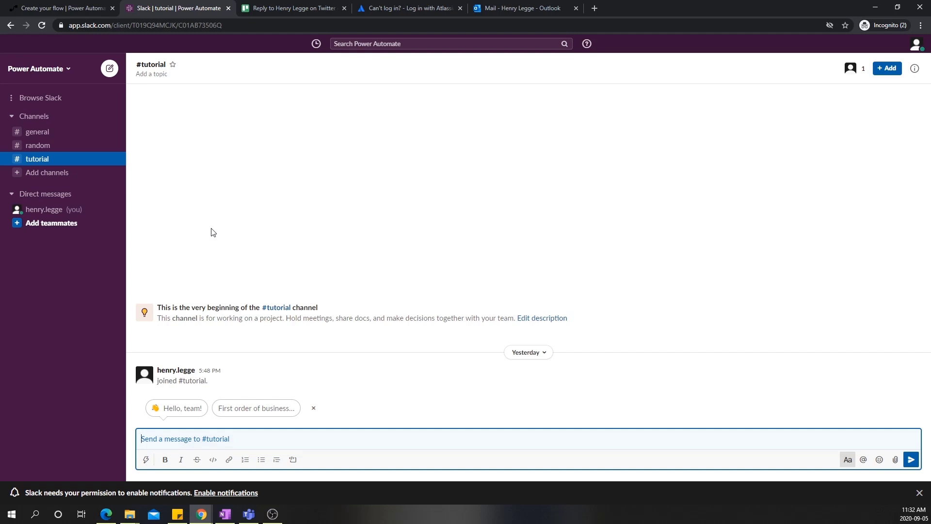
mouse_move(263, 361)
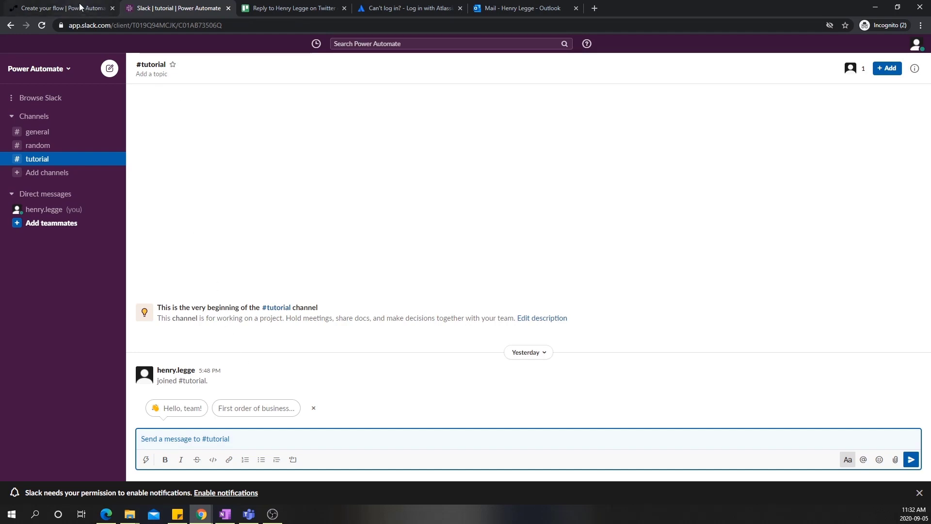
click(59, 8)
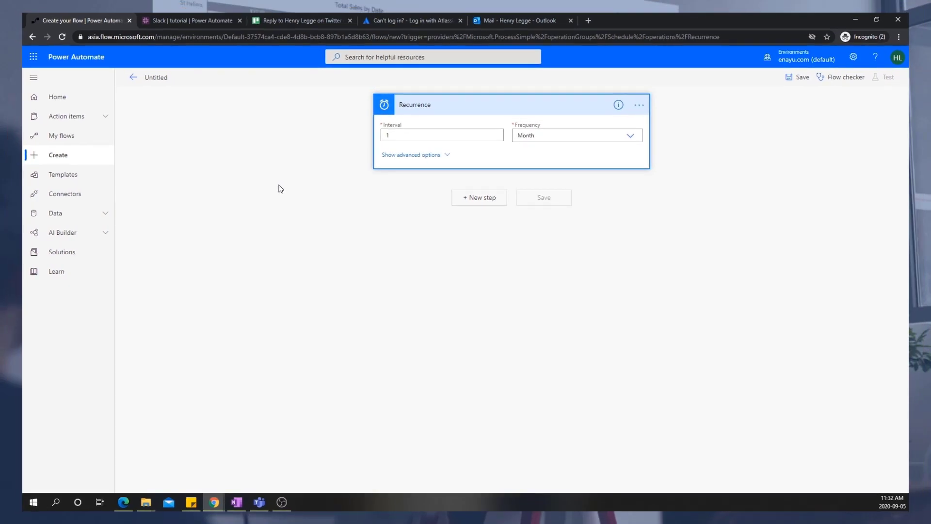
mouse_move(158, 267)
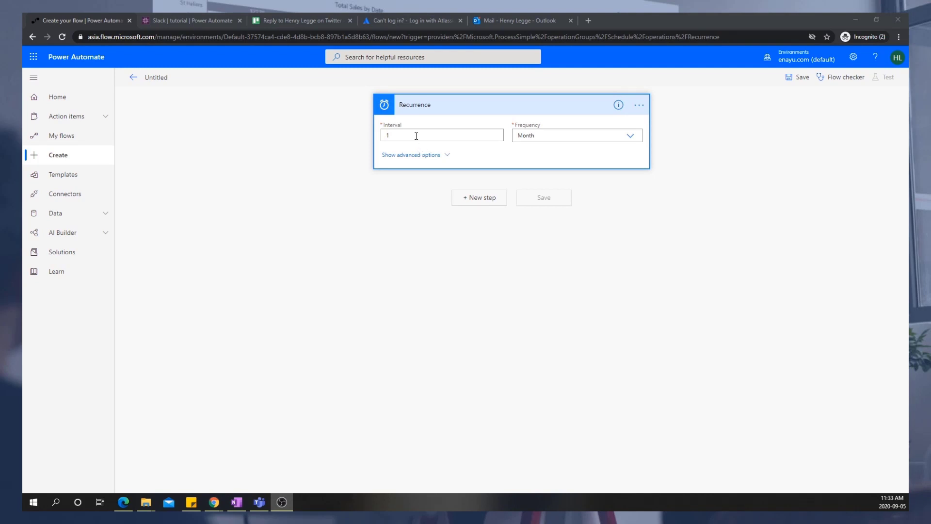
mouse_move(340, 199)
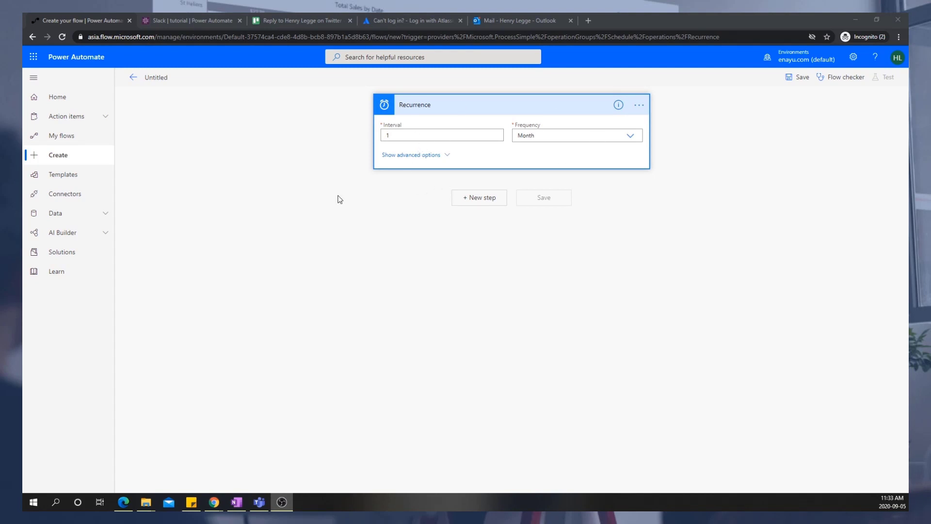
Glance at Slack once more and switch back to the Power Automate editor.
click(190, 20)
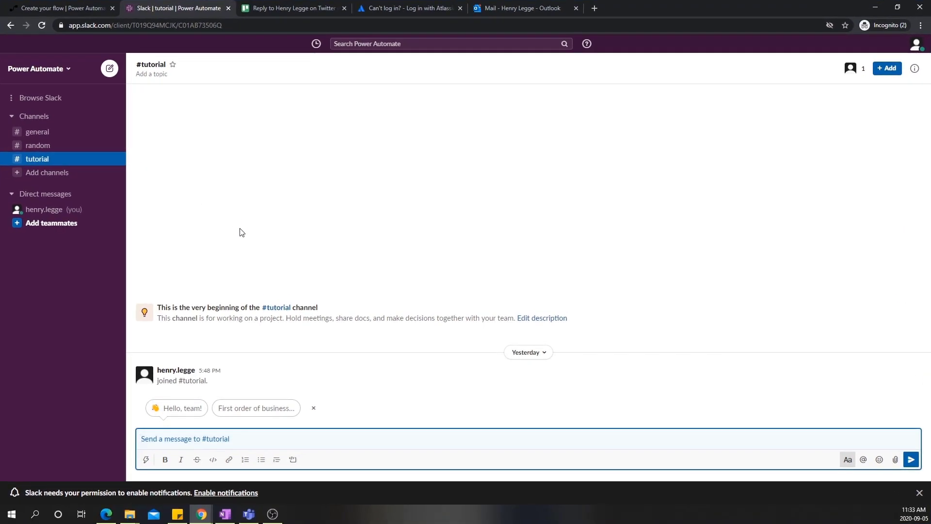
click(59, 8)
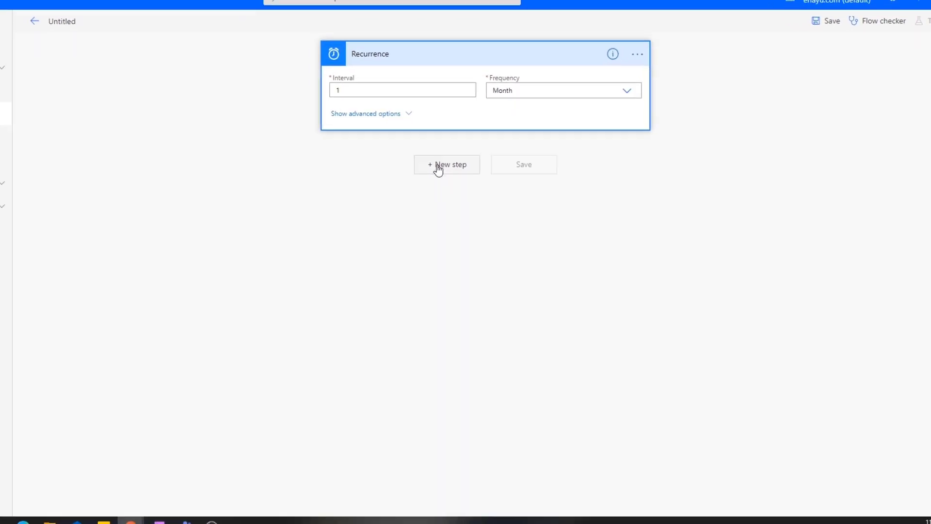
Add a new step, search Standard connectors for 'slac' and list the Slack connector's actions.
click(446, 165)
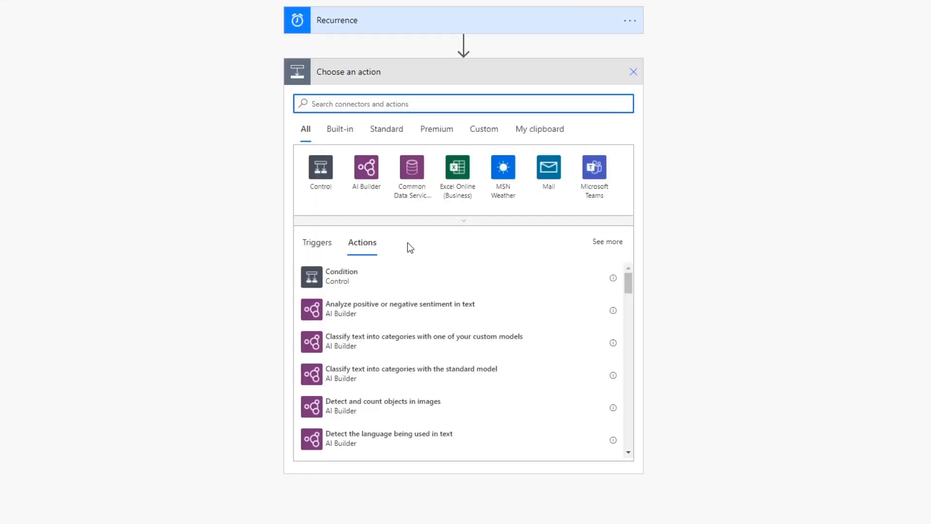
mouse_move(386, 129)
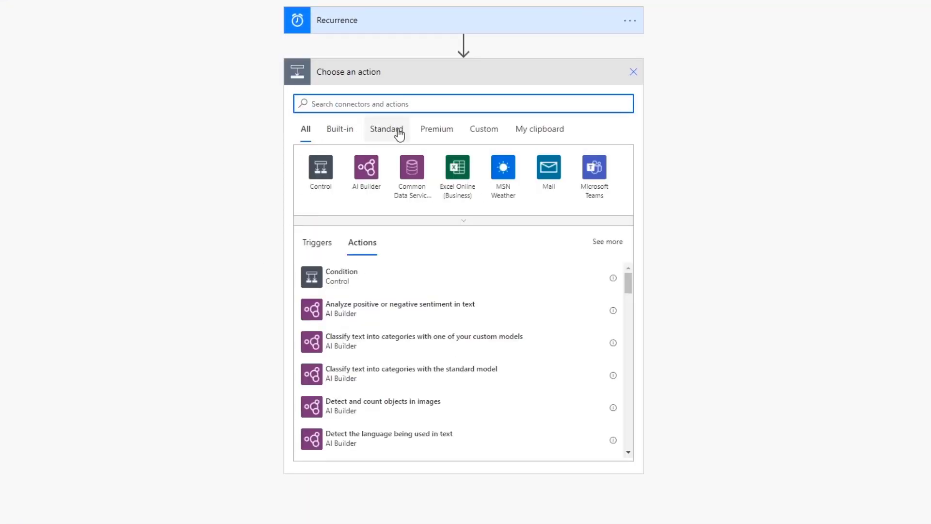
click(386, 129)
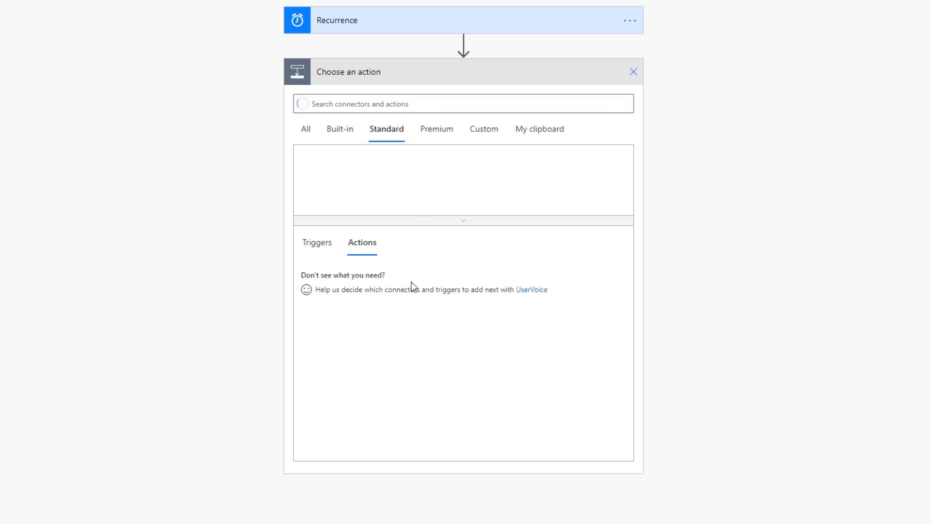
click(462, 103)
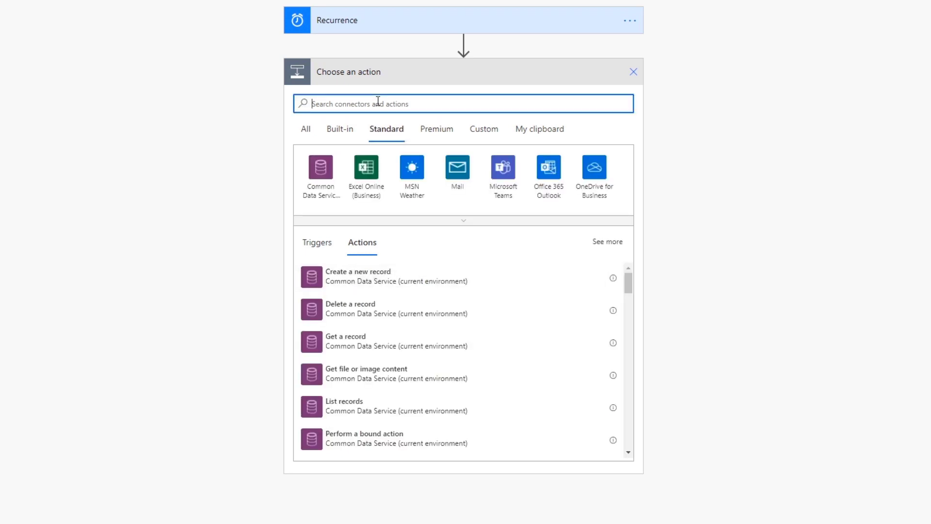
text(slac)
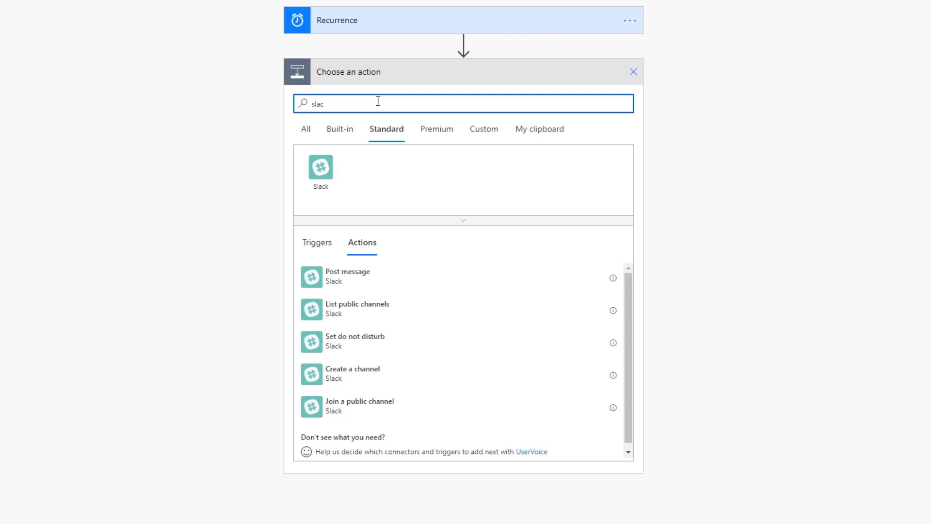
click(320, 166)
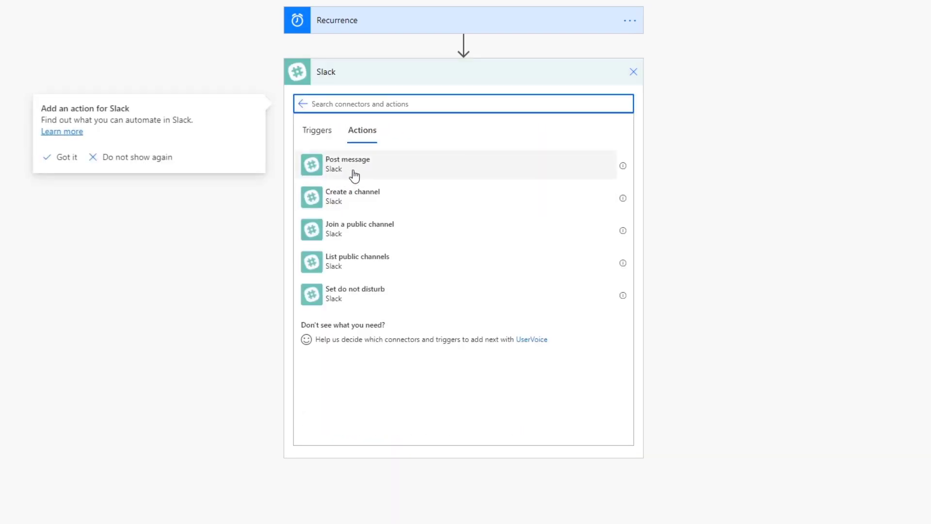
mouse_move(375, 196)
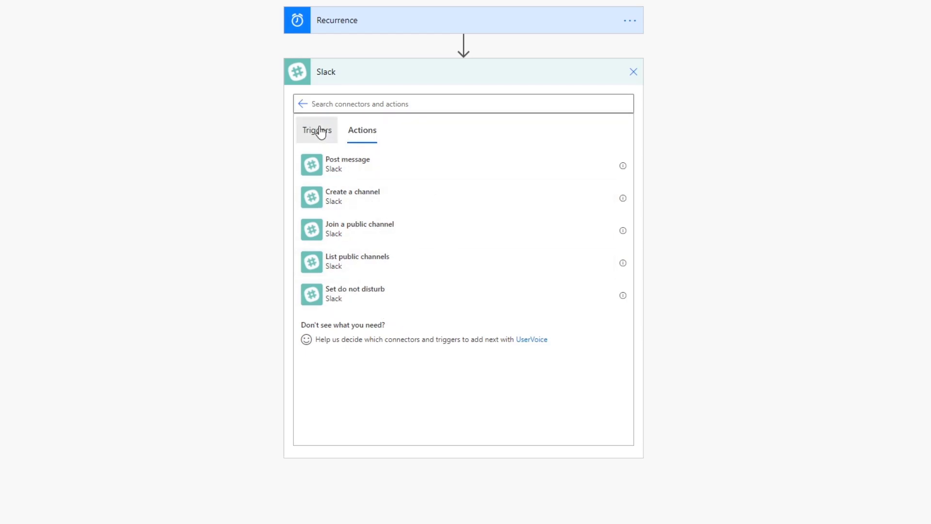
click(316, 130)
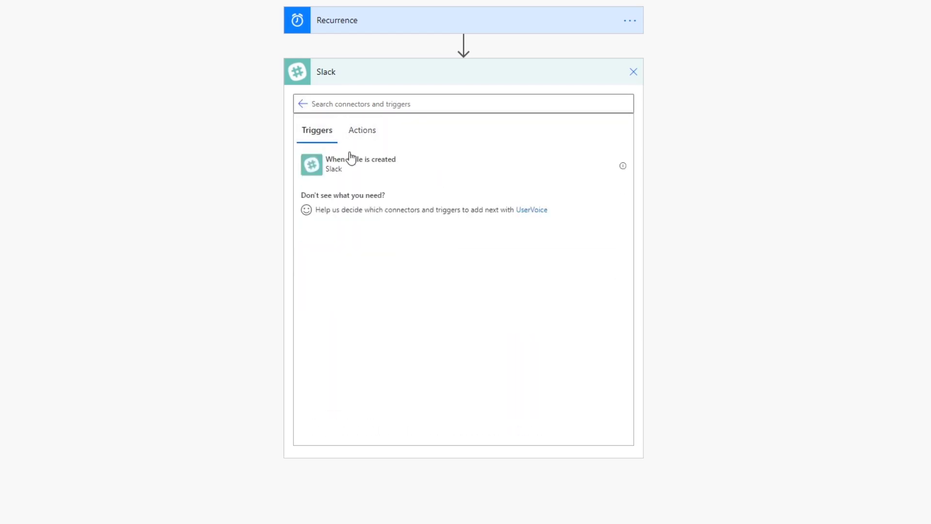
mouse_move(396, 135)
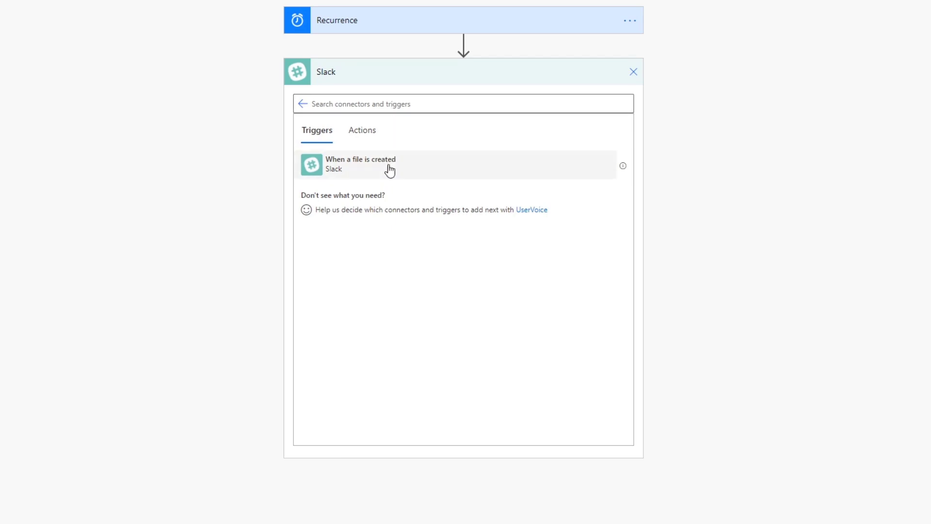
mouse_move(373, 128)
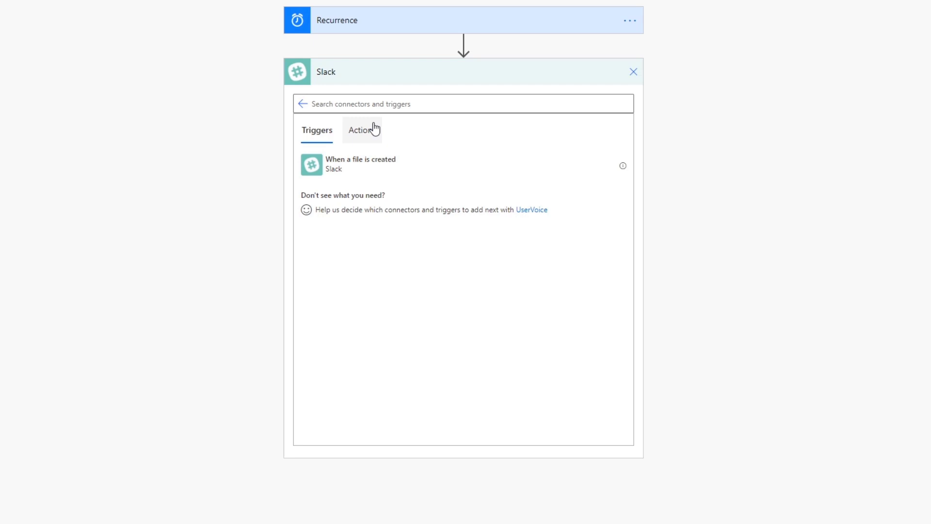
click(361, 130)
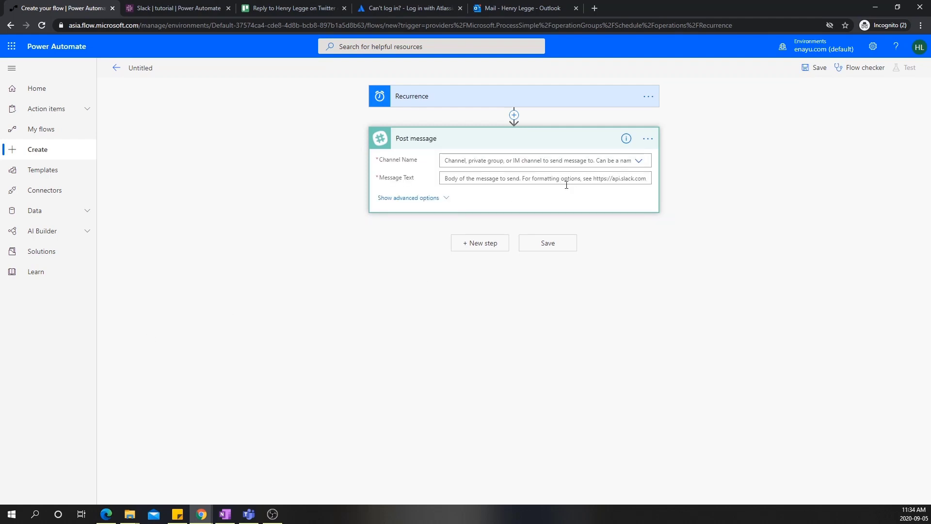
mouse_move(406, 160)
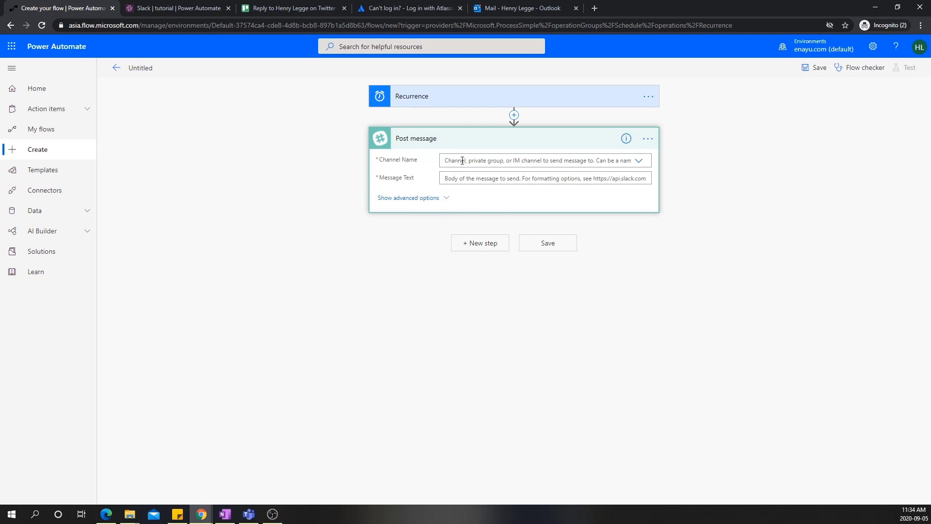
mouse_move(168, 11)
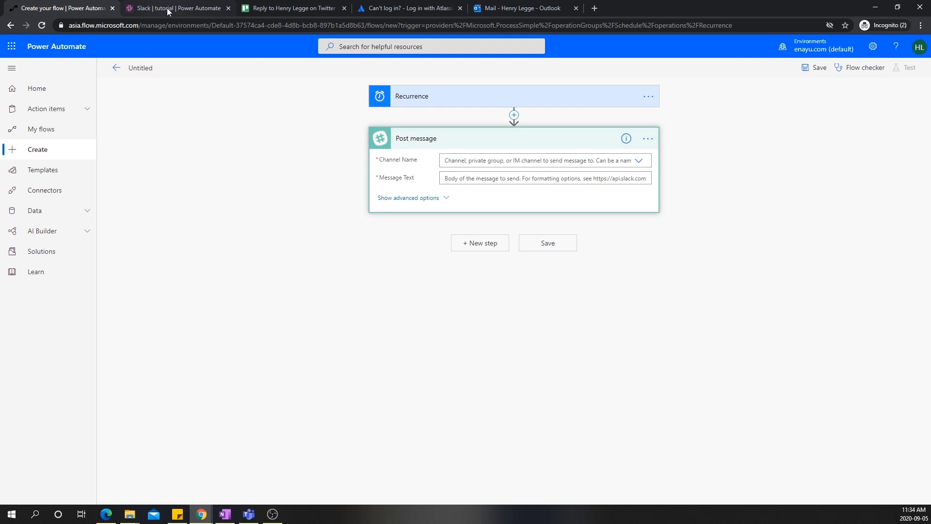
Check the Slack channels again and return to the Post message action.
click(176, 8)
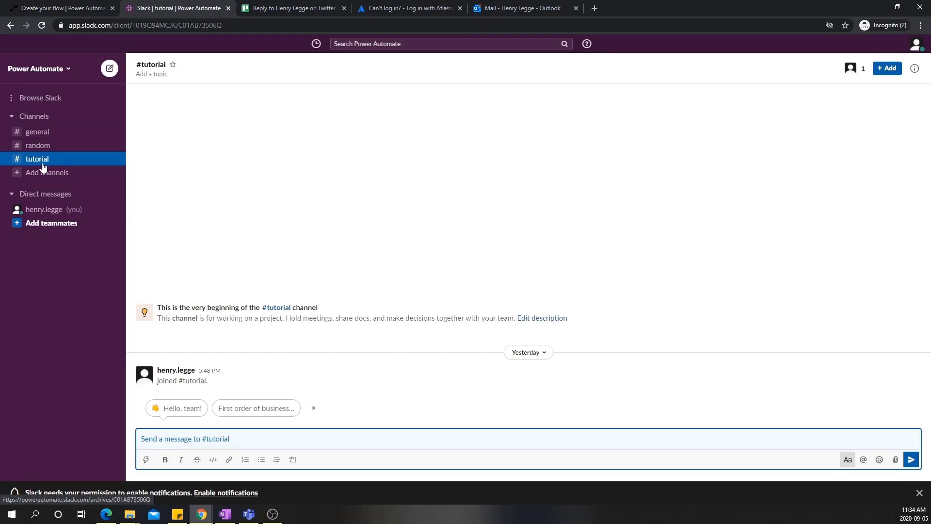
mouse_move(89, 168)
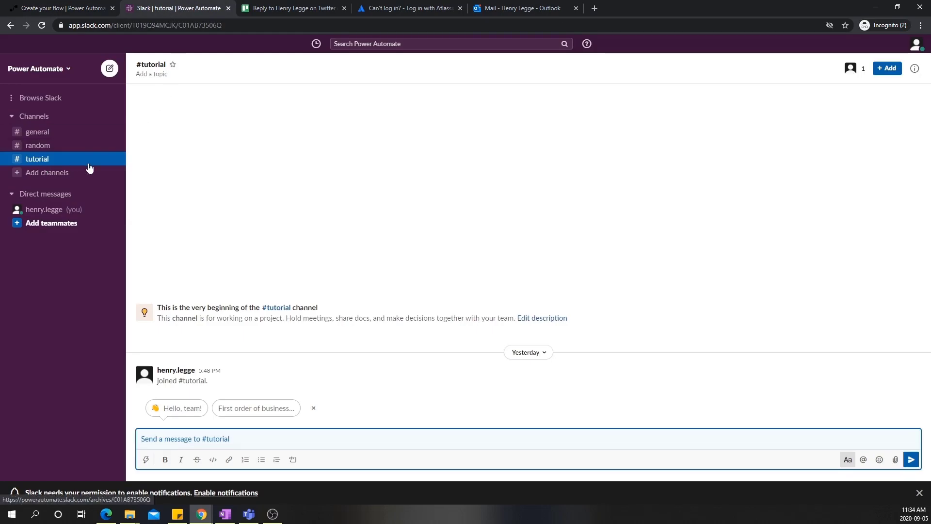
click(59, 8)
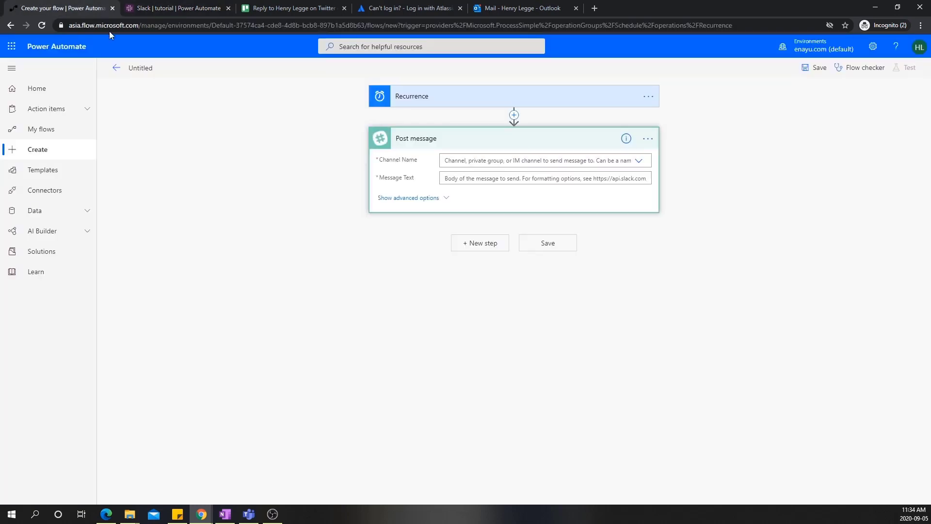
Set the Post message Channel Name to tutorial and move to the Message Text field.
click(638, 161)
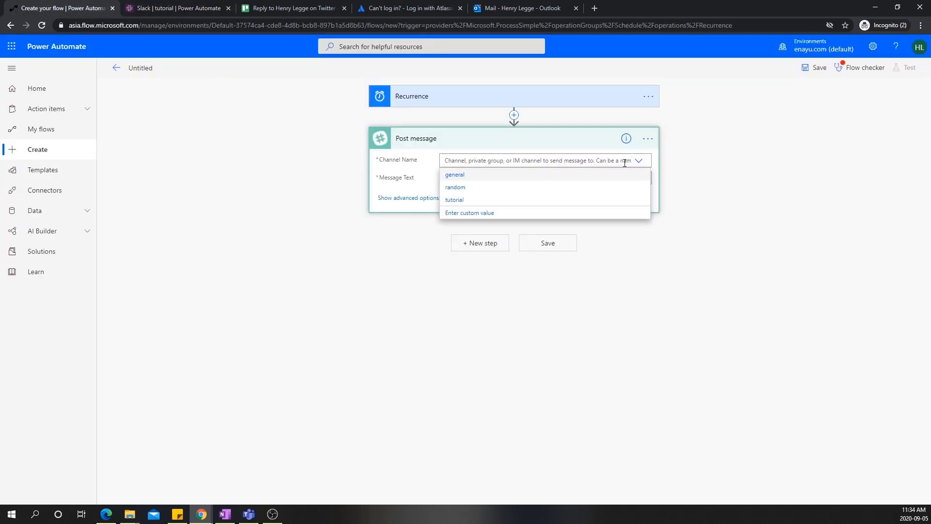
click(454, 199)
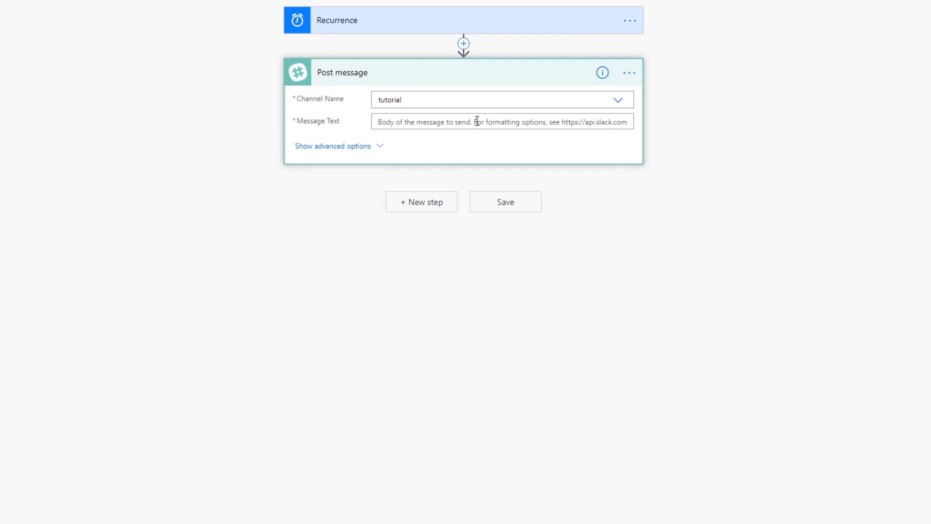
click(501, 122)
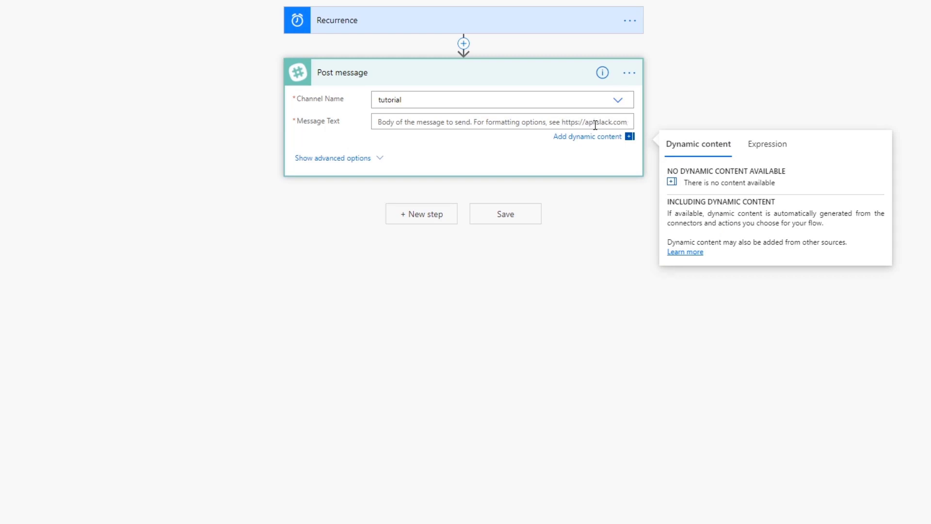
mouse_move(612, 122)
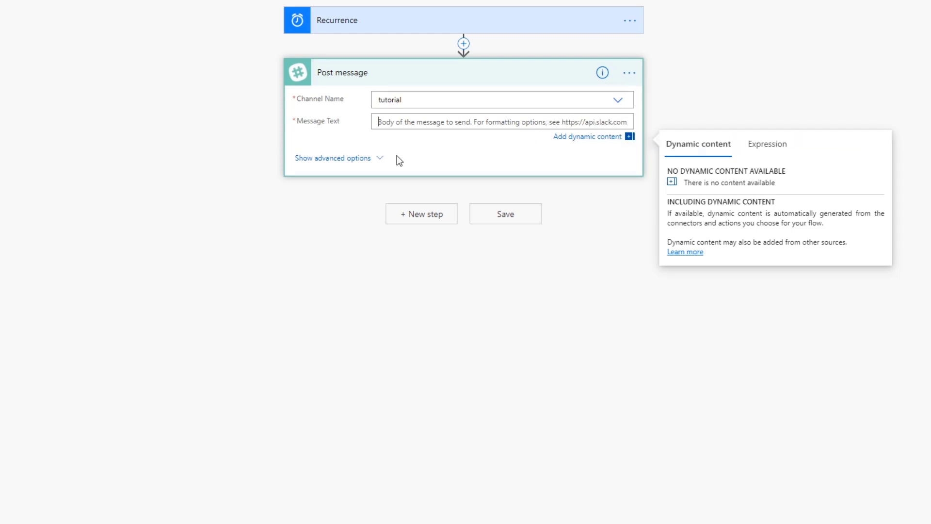
click(333, 158)
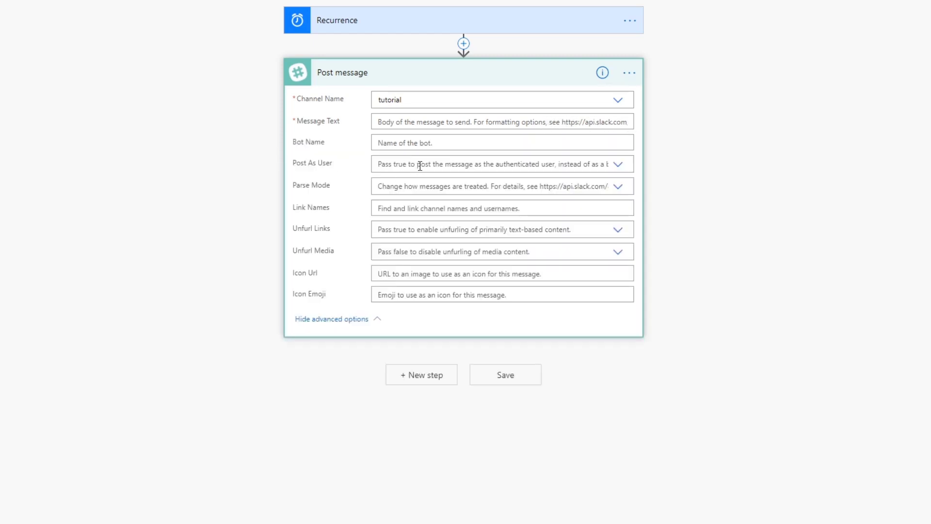
mouse_move(423, 141)
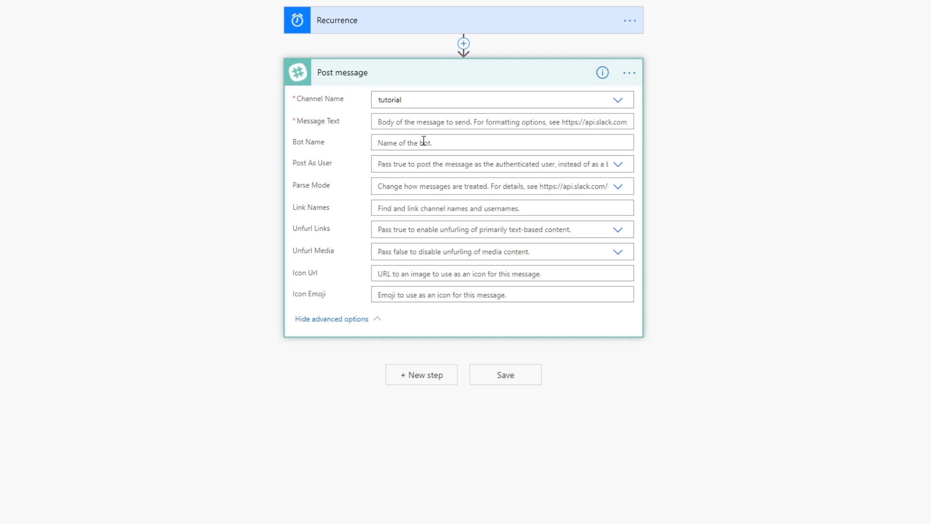
mouse_move(437, 165)
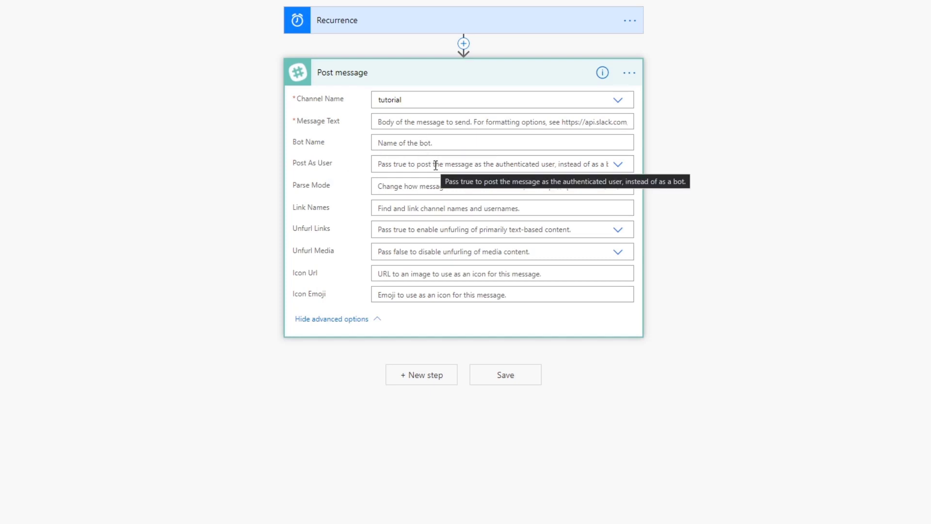
mouse_move(432, 266)
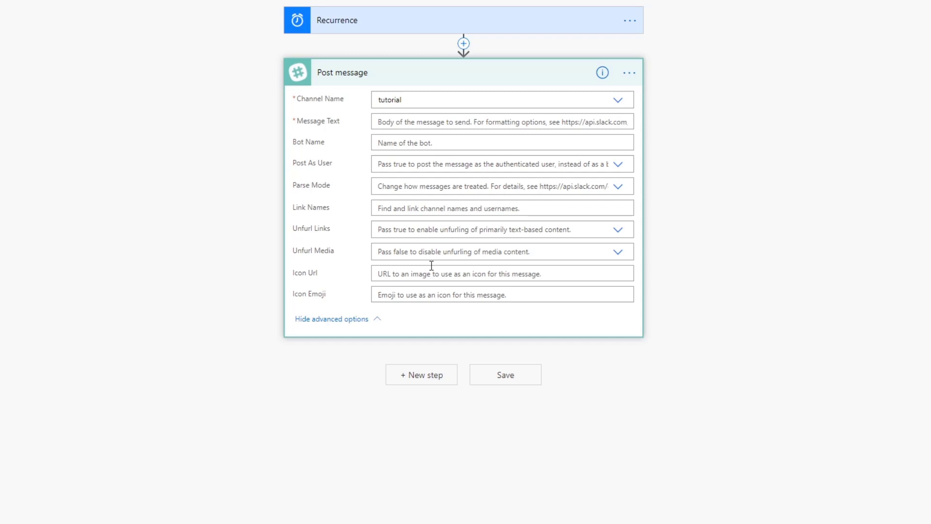
mouse_move(422, 125)
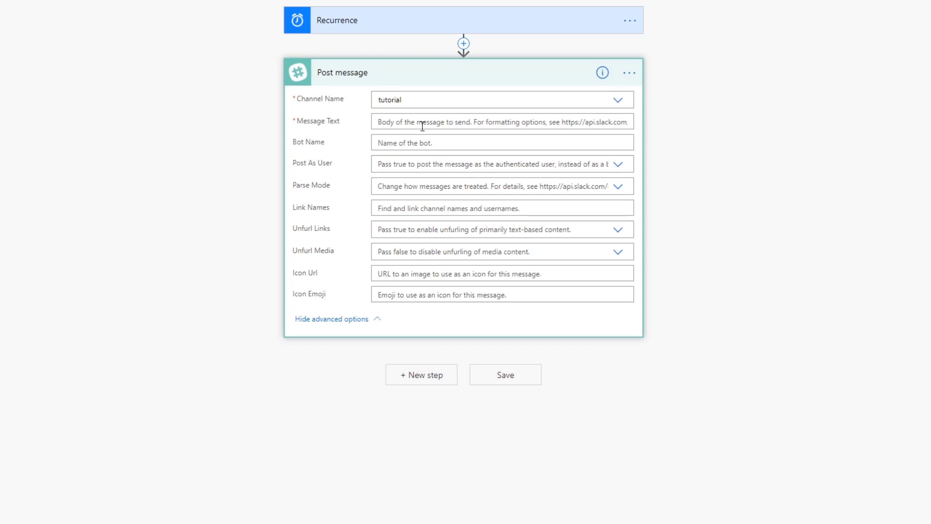
Enter 'Good Morning everyone!' as the Slack Post message text for #tutorial.
text(Goo)
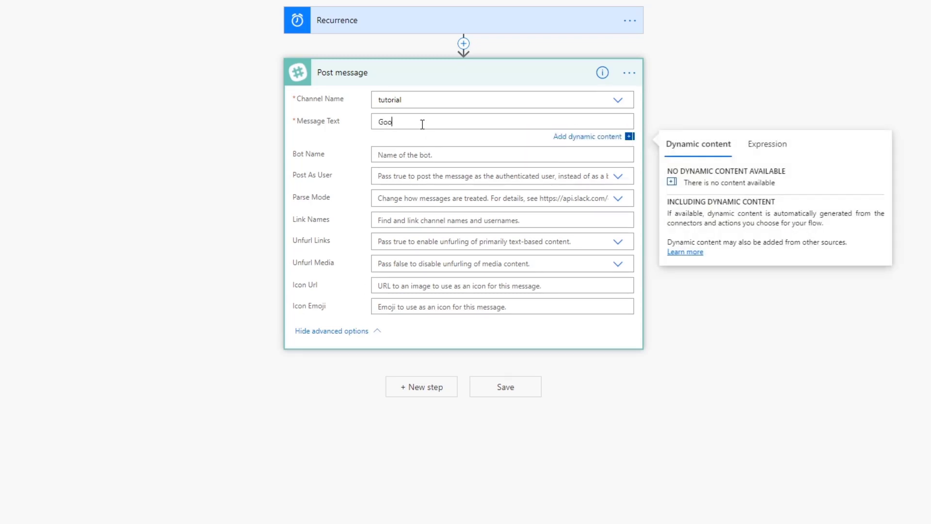
text(d Morning)
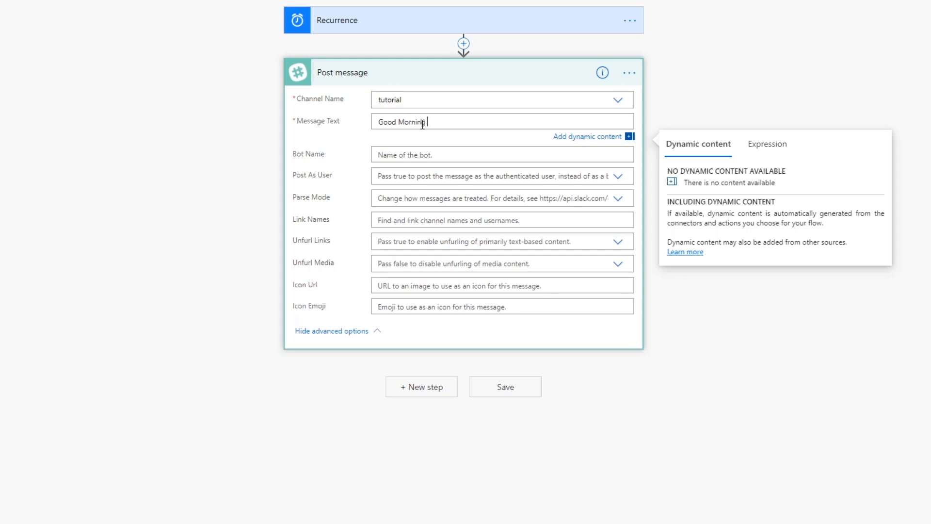
text(everyone!)
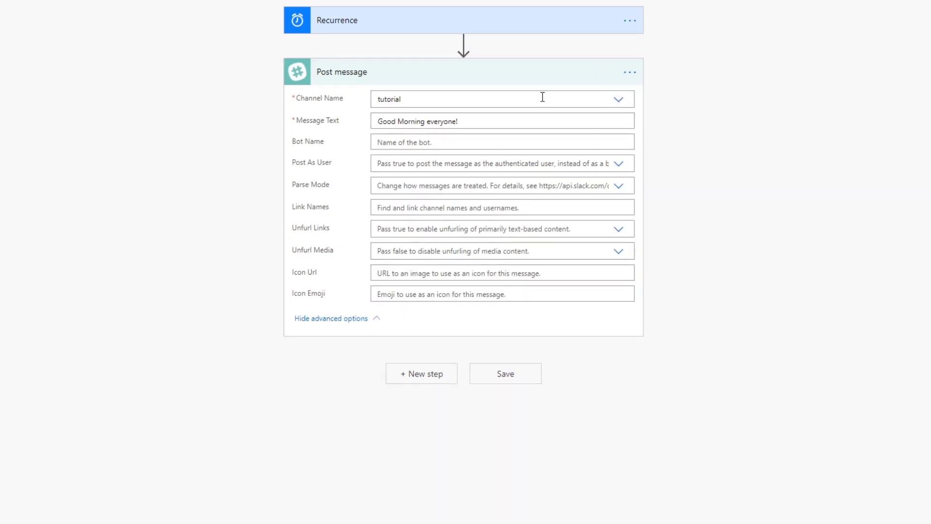
mouse_move(842, 42)
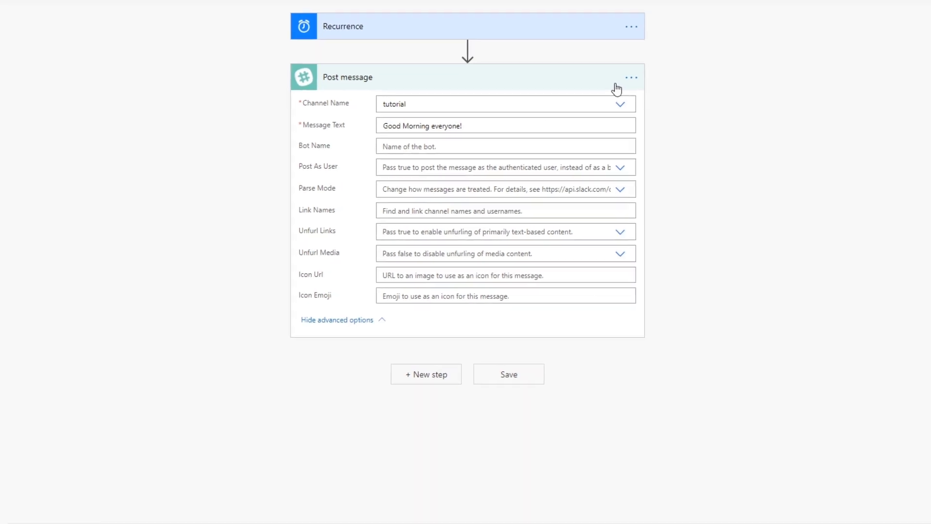
Rename the untitled flow to 'Slack Scheduled Flow' and save it.
click(819, 66)
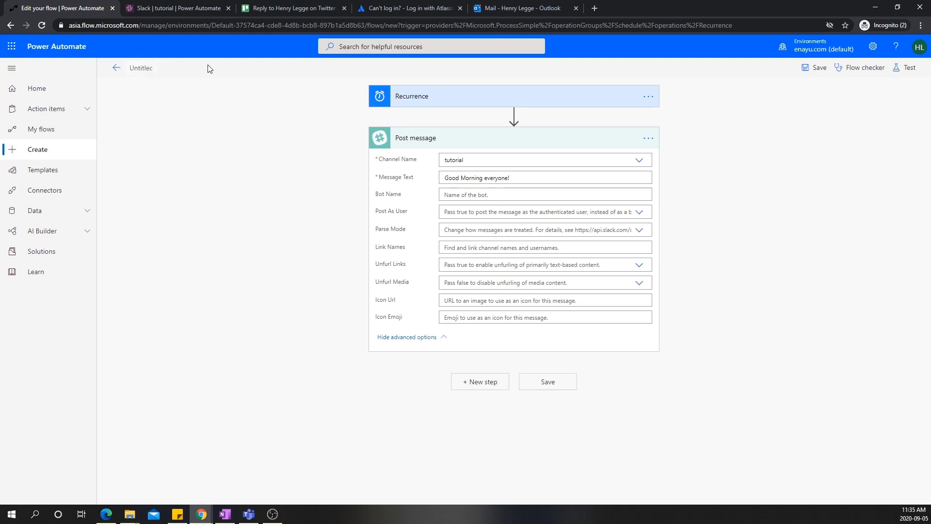
text(Slack Scheduled Flow)
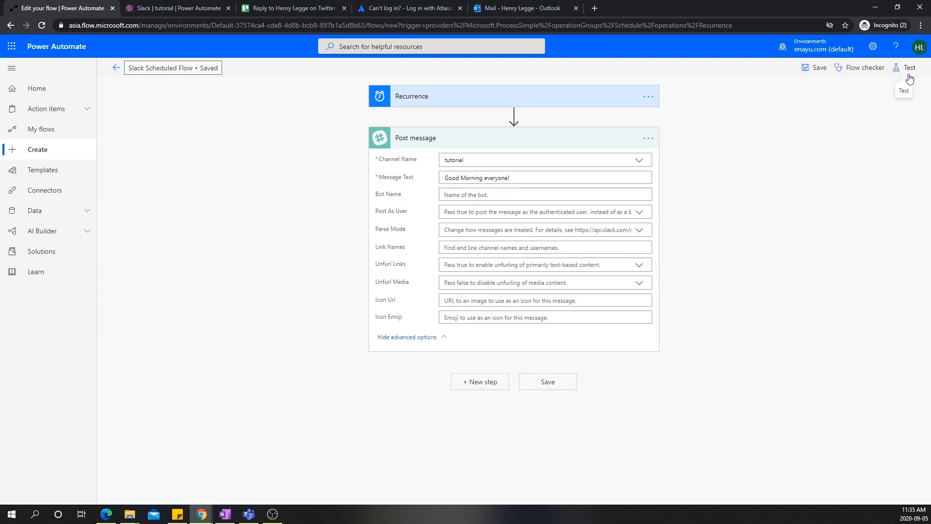
click(908, 67)
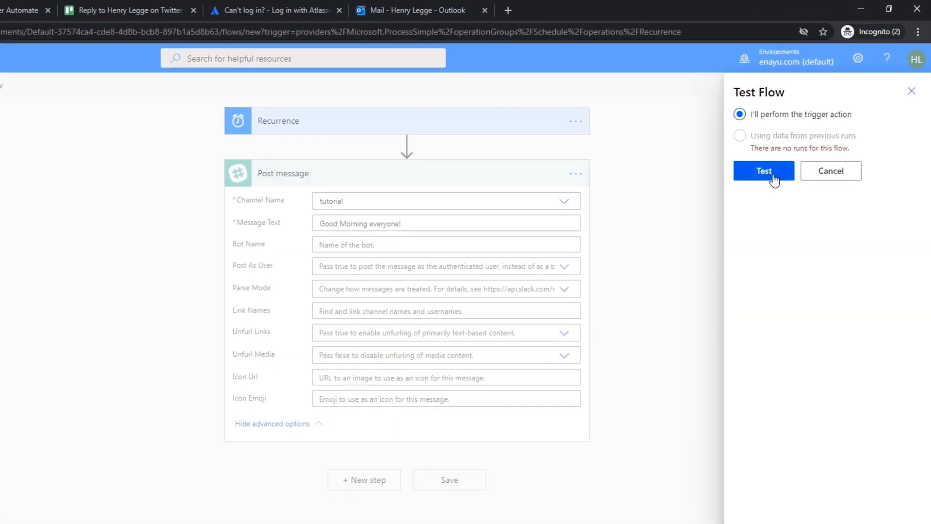
Manually test-run Slack Scheduled Flow so the run starts successfully.
click(763, 171)
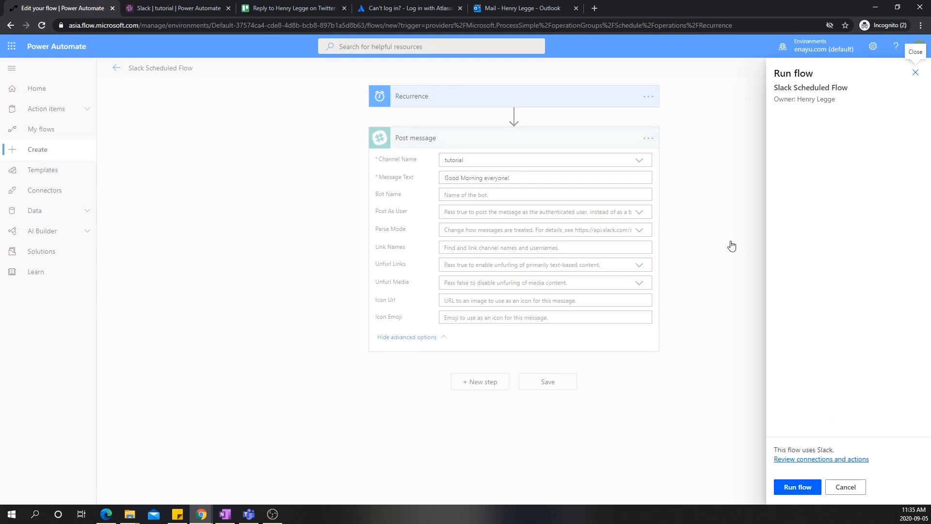
mouse_move(800, 291)
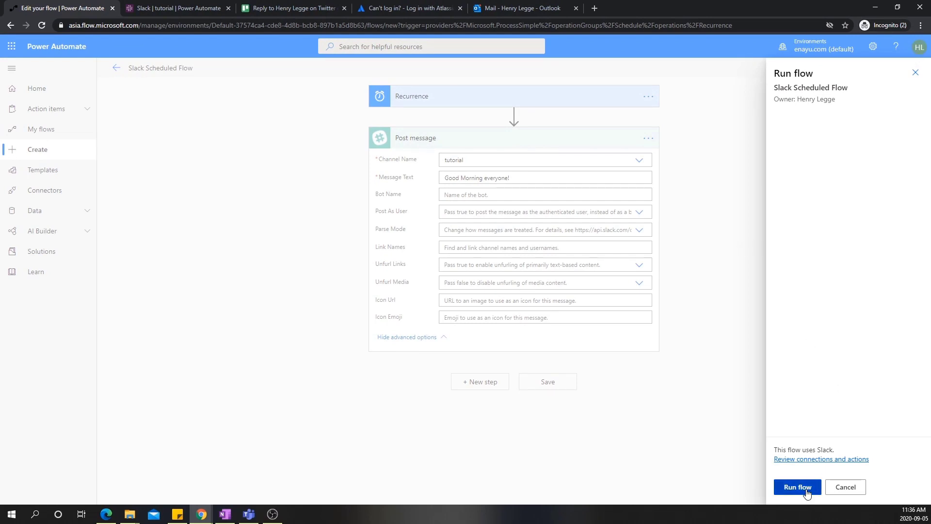
click(797, 486)
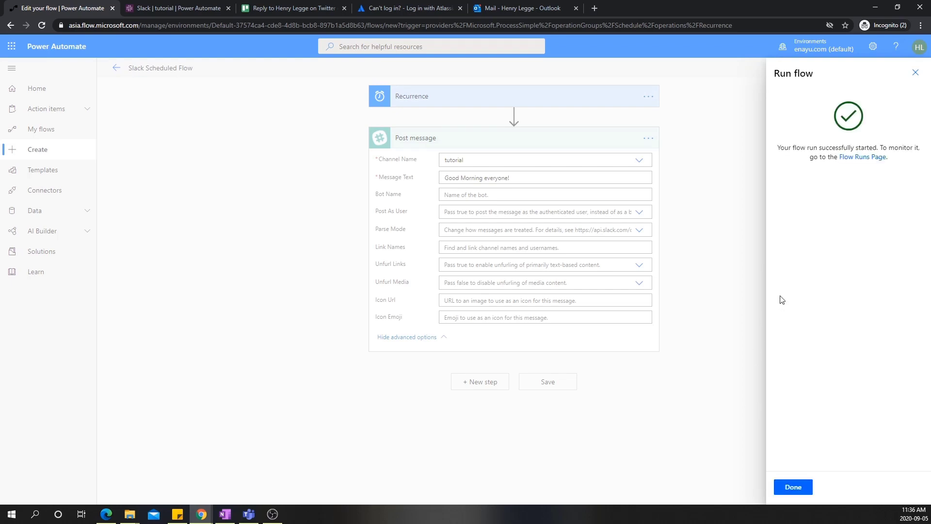
Switch to Slack and confirm 'Good Morning everyone!' appears in #tutorial.
click(177, 8)
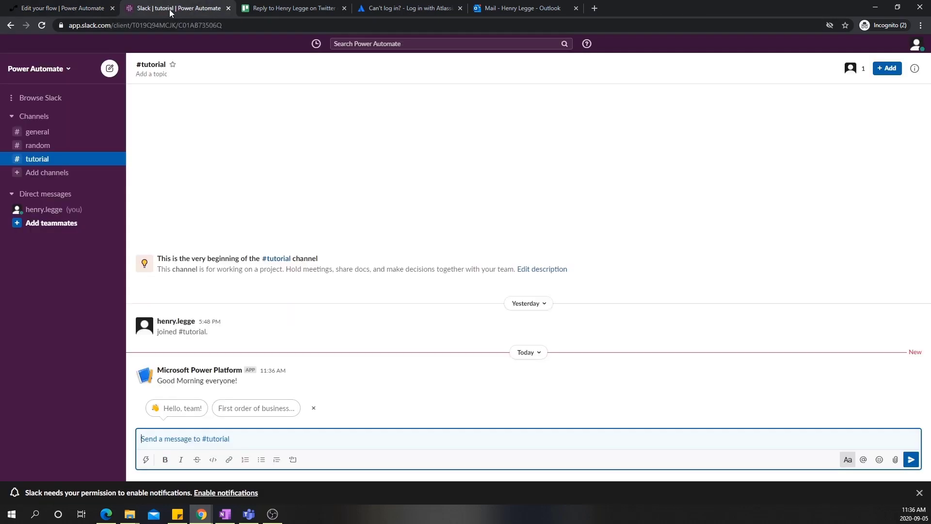
mouse_move(237, 383)
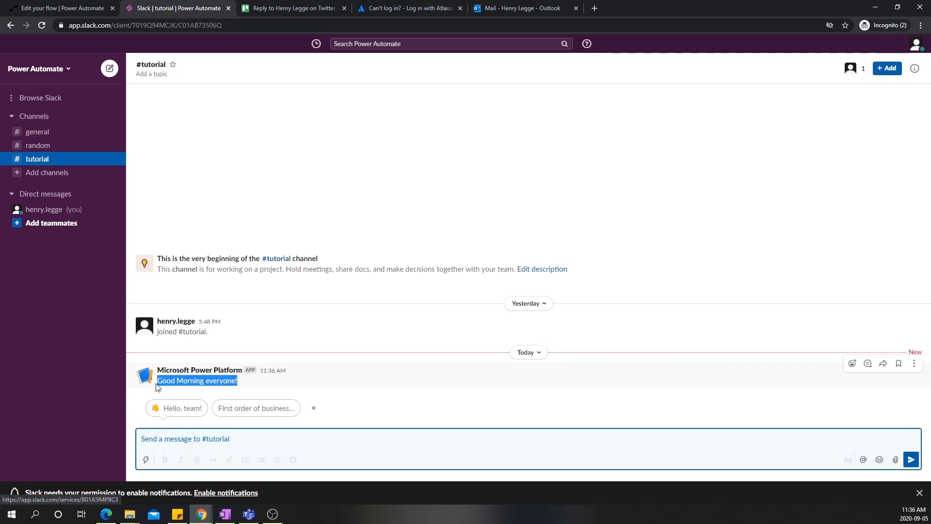
mouse_move(239, 389)
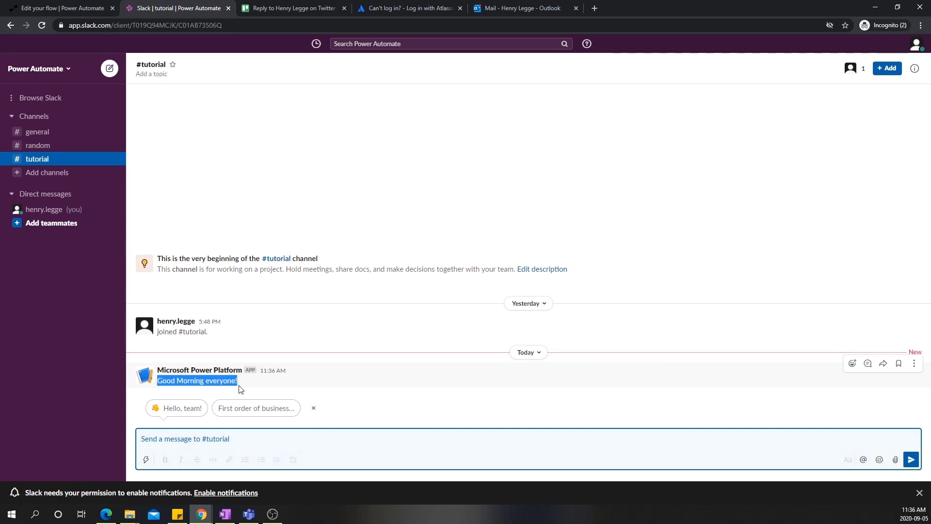
mouse_move(200, 369)
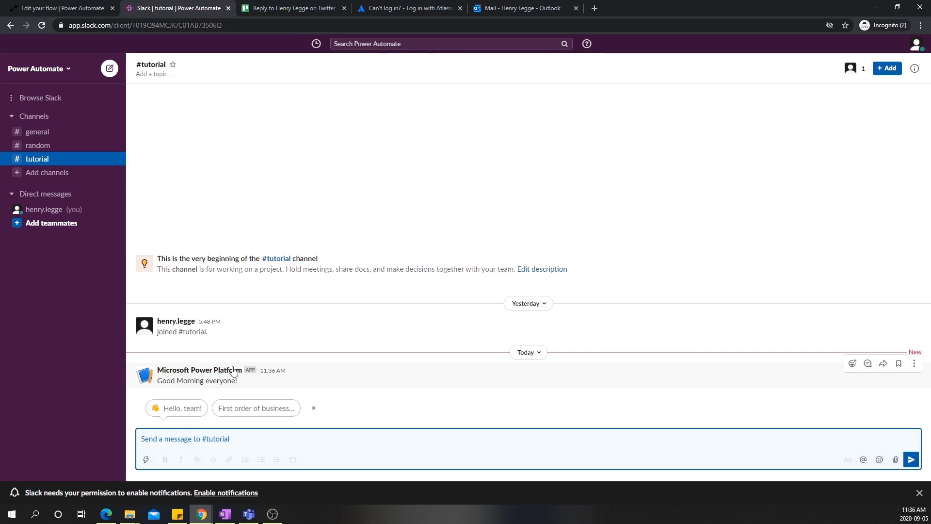
Close the run confirmation and reopen the Recurrence trigger showing interval 1, frequency Month.
click(62, 8)
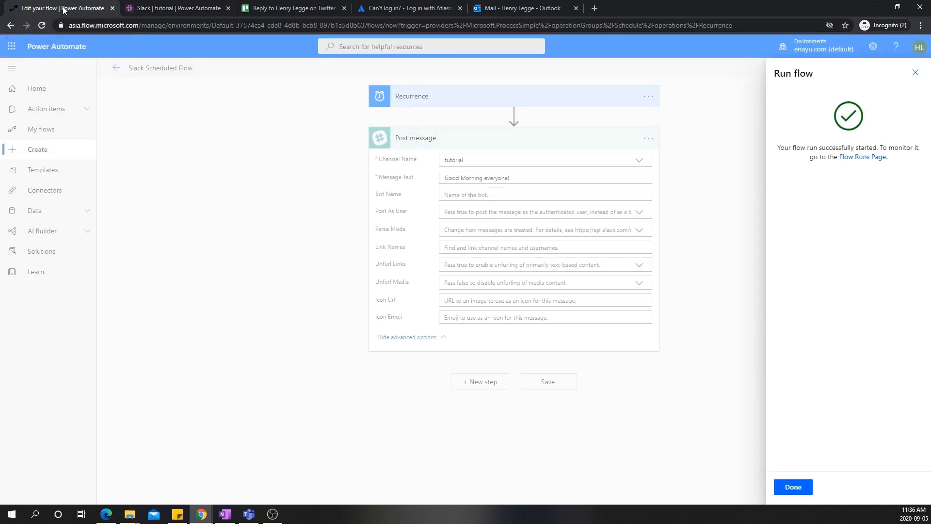
mouse_move(387, 301)
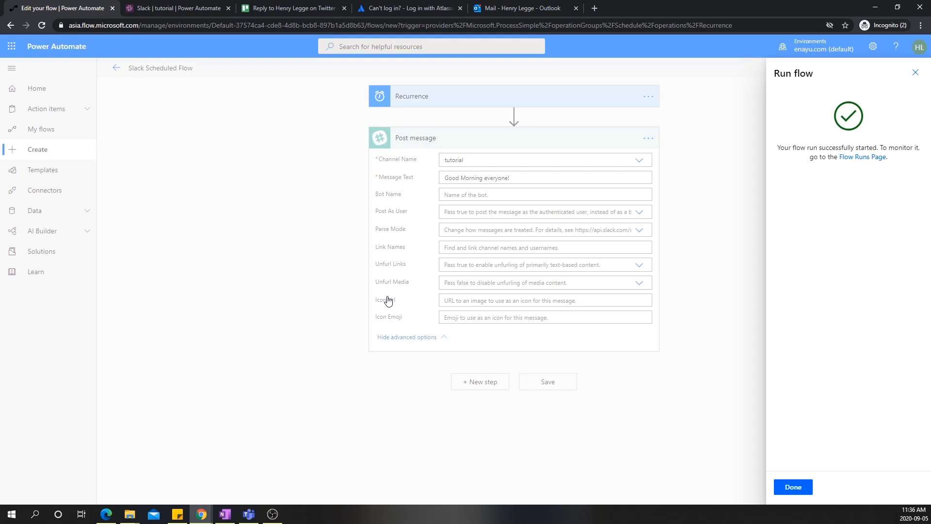
mouse_move(917, 73)
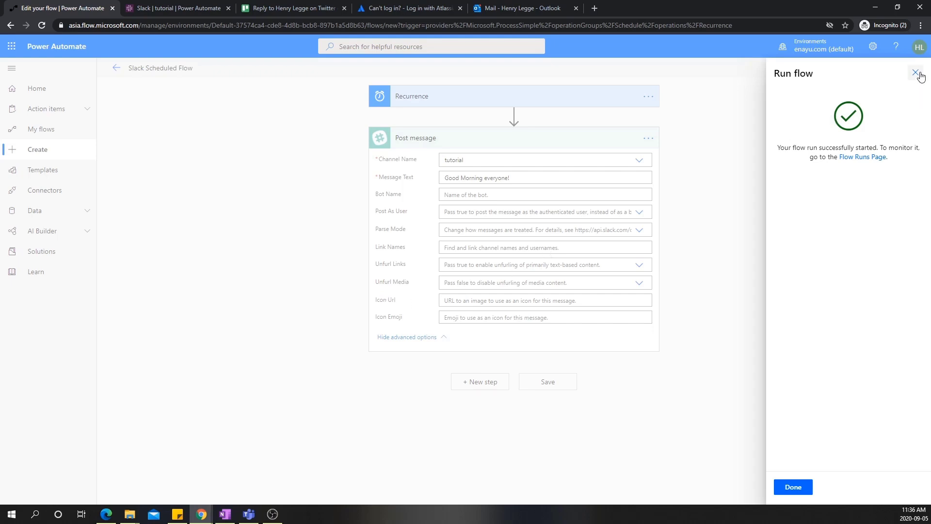
click(916, 72)
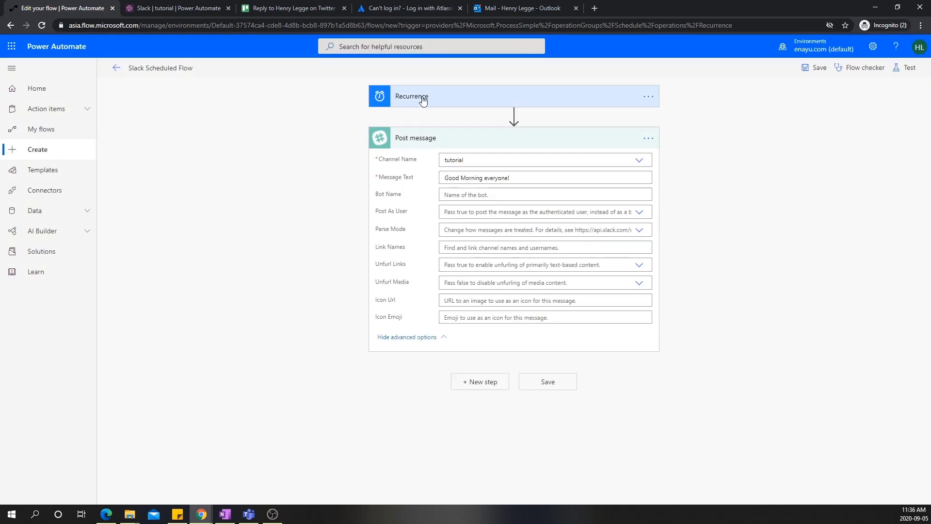
click(422, 96)
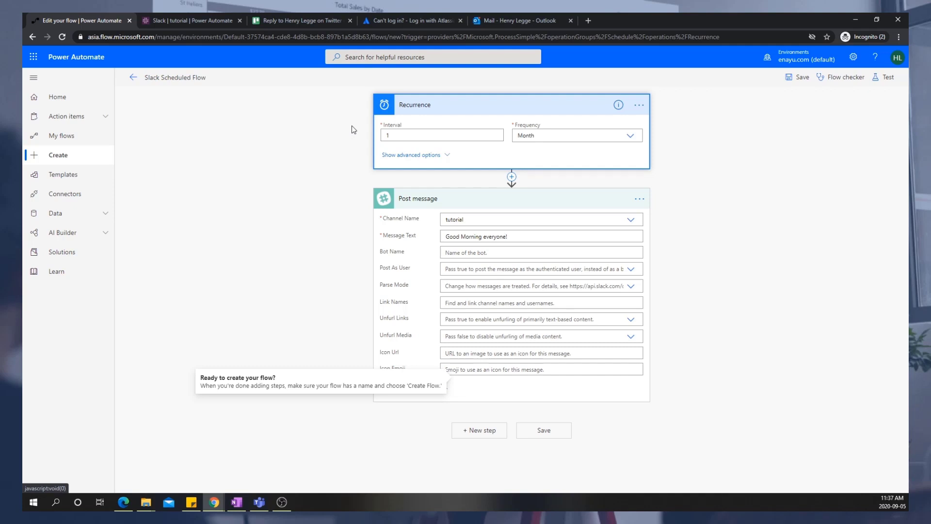
click(191, 20)
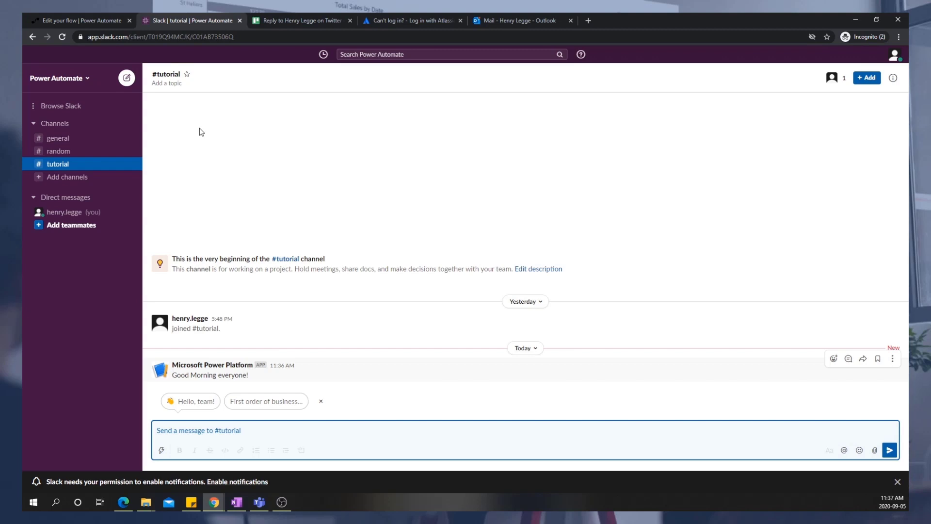
click(80, 20)
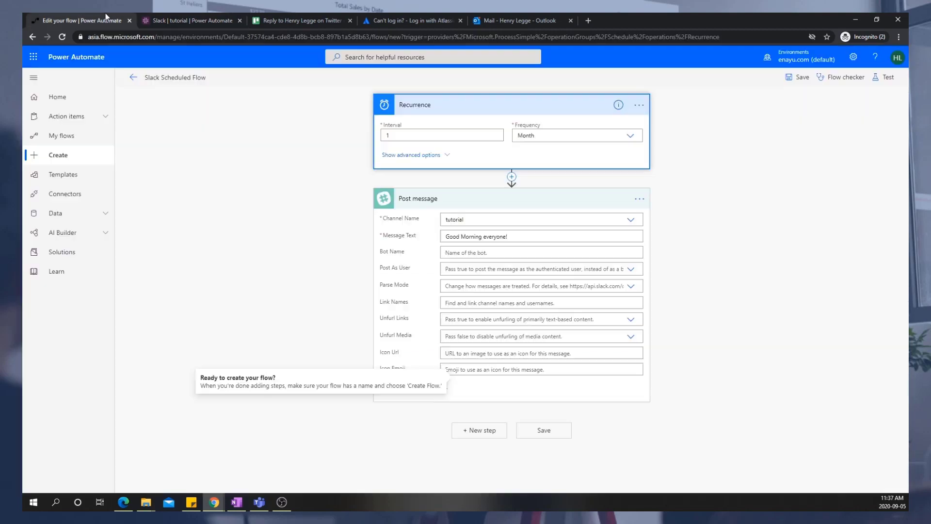